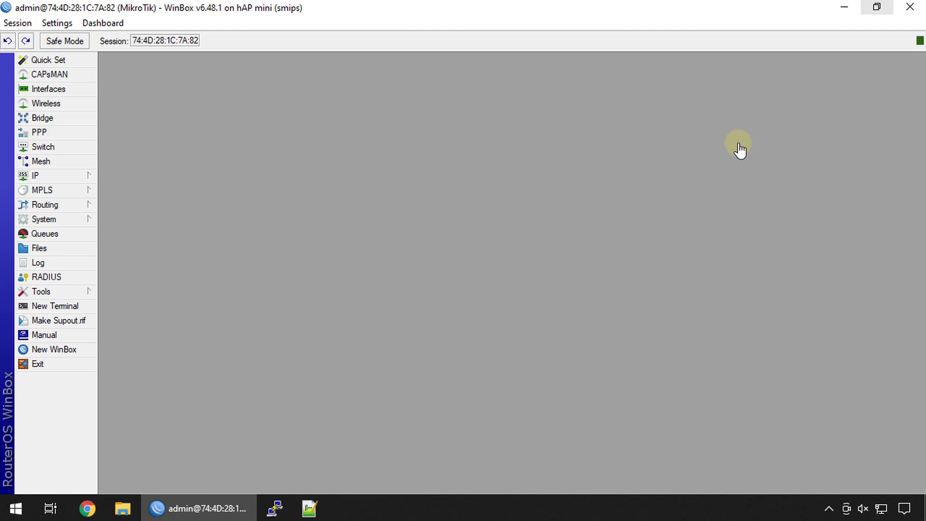
{"action": "mouse_move", "coordinate": [76, 179]}
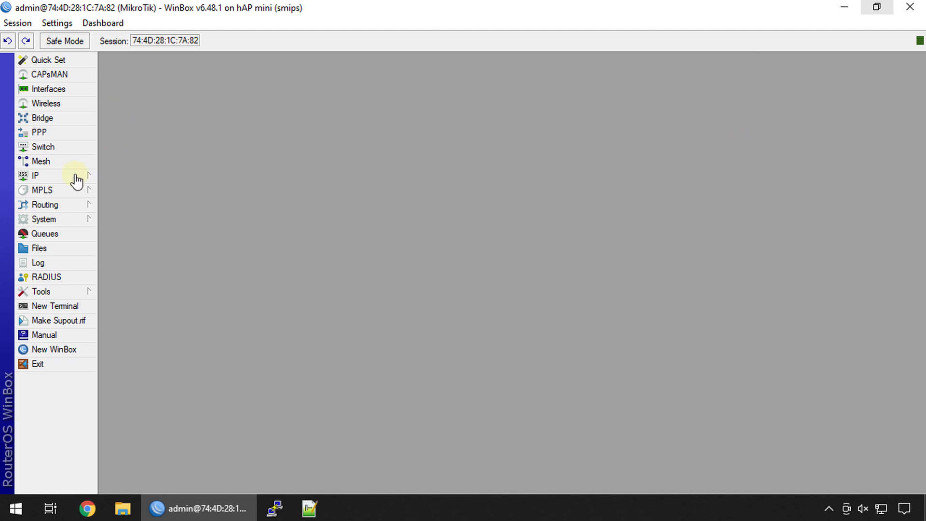
Open the wireless interfaces list and review the single WAN masquerade NAT rule.
{"action": "left_click", "coordinate": [45, 103]}
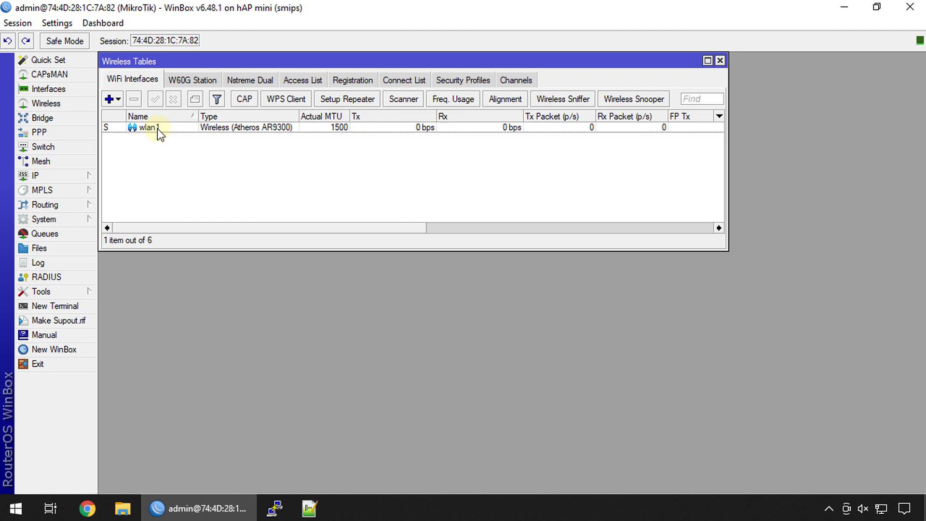
{"action": "left_click", "coordinate": [34, 176]}
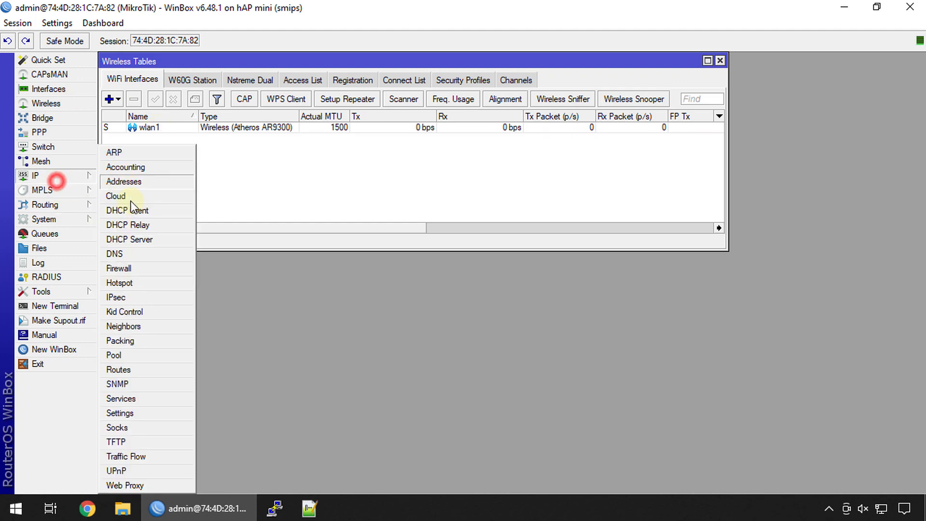
{"action": "left_click", "coordinate": [119, 268]}
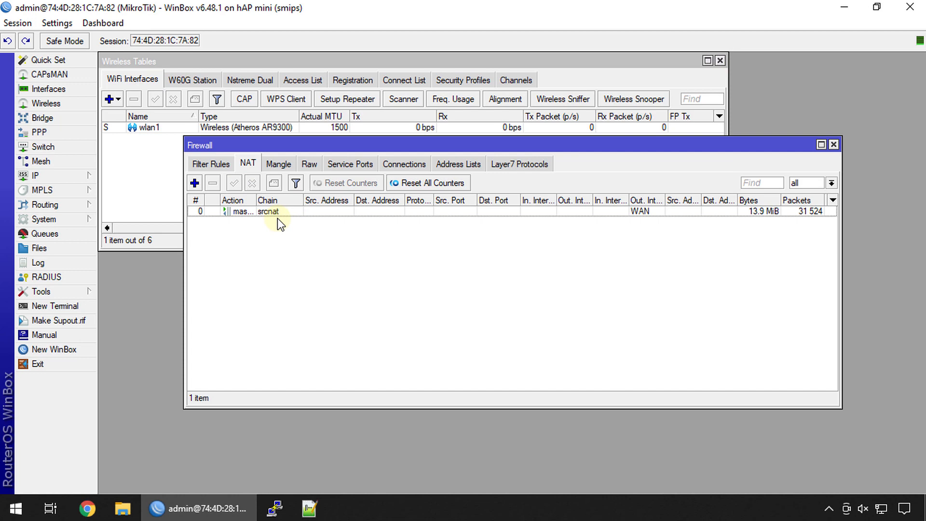
{"action": "mouse_move", "coordinate": [834, 144]}
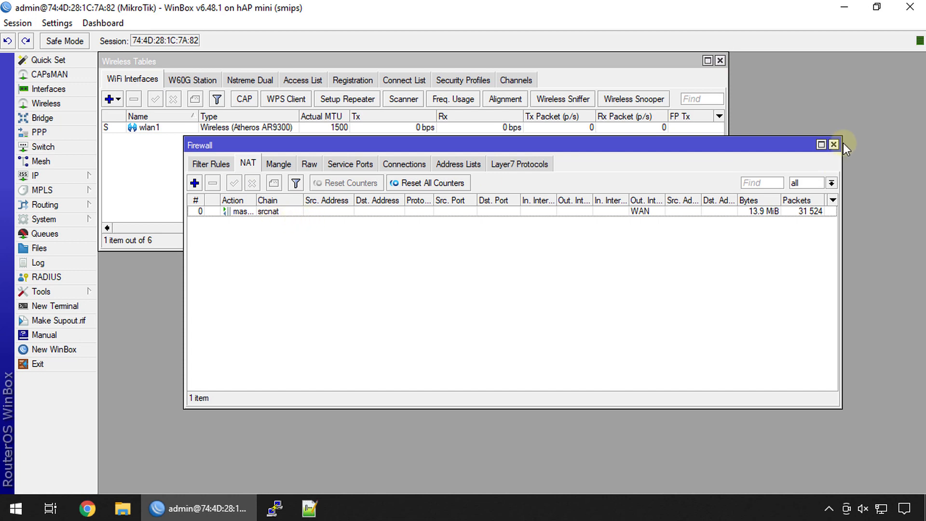
{"action": "left_click", "coordinate": [834, 144]}
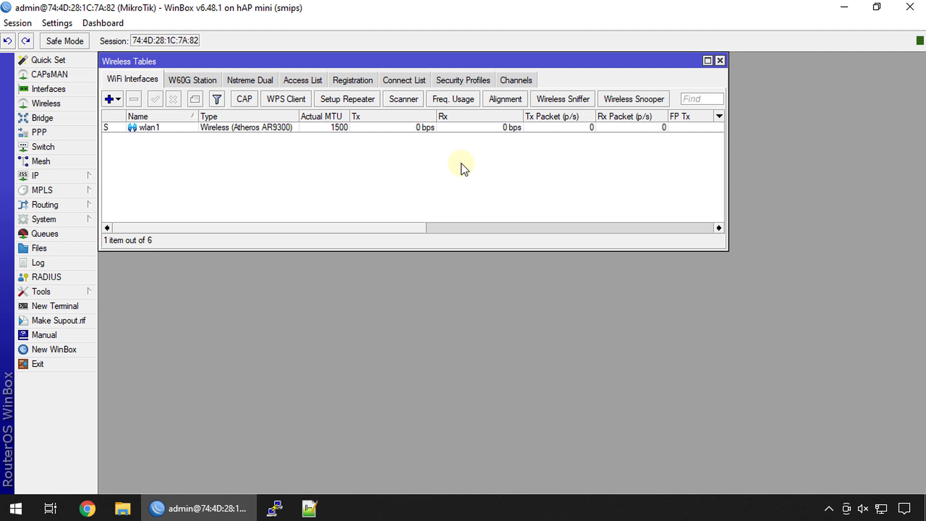
{"action": "mouse_move", "coordinate": [295, 194]}
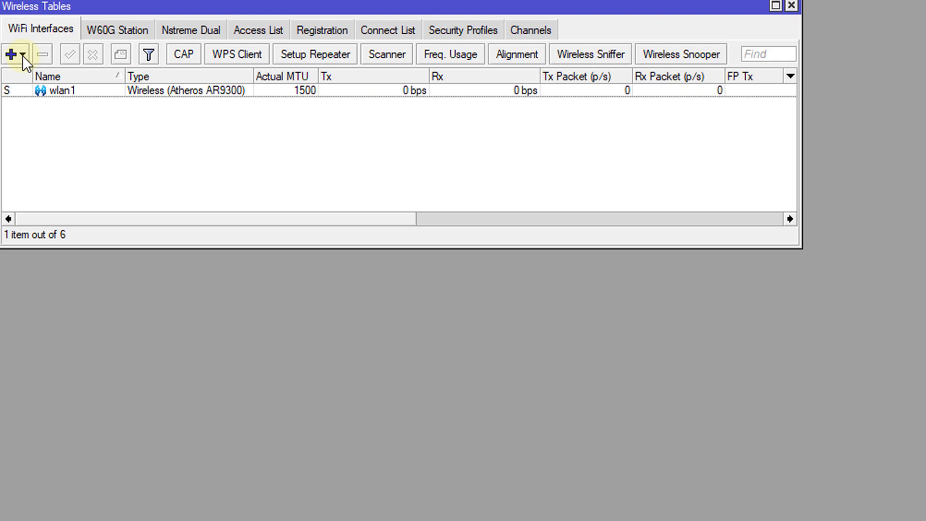
Add a virtual wireless interface named wlan2-Guest.
{"action": "left_click", "coordinate": [24, 54]}
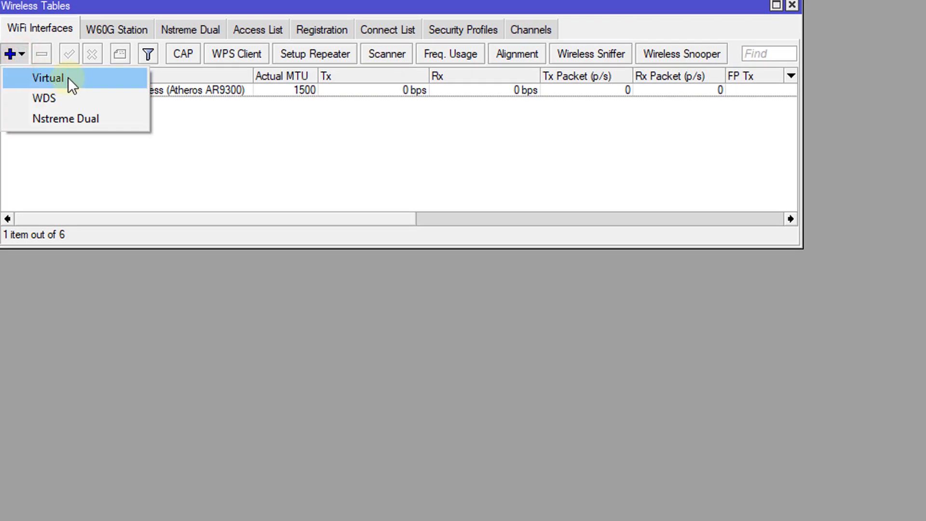
{"action": "left_click", "coordinate": [47, 78]}
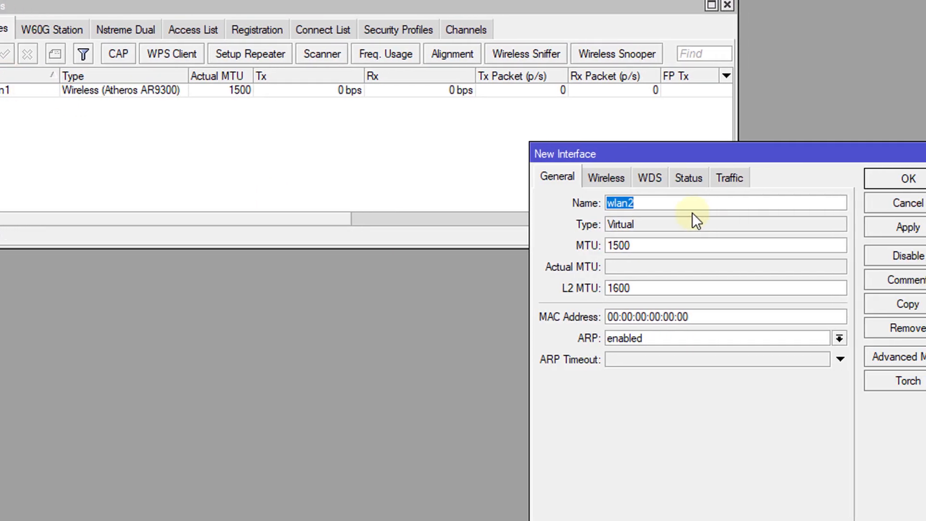
{"action": "type", "text": "-"}
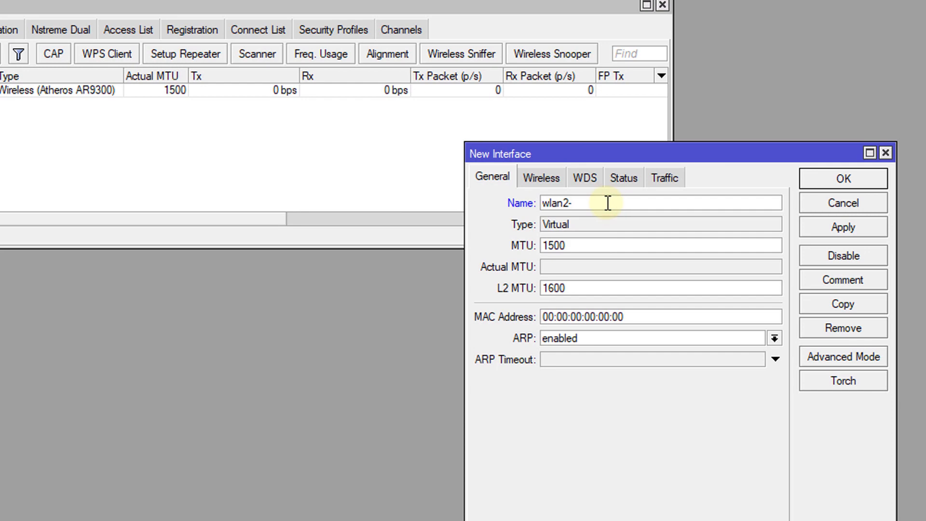
{"action": "type", "text": "Guest"}
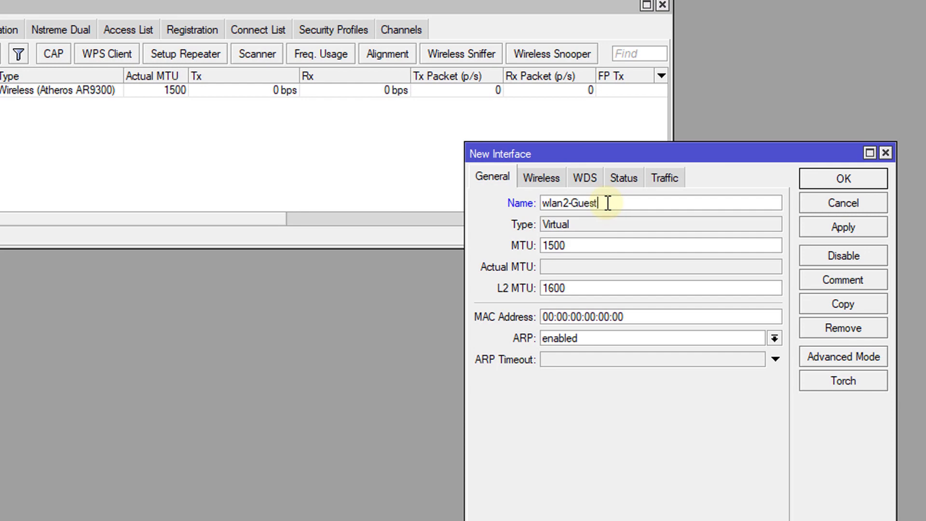
Set its SSID to MyGuest and check the available security profiles.
{"action": "left_click", "coordinate": [540, 177]}
{"action": "type", "text": "G"}
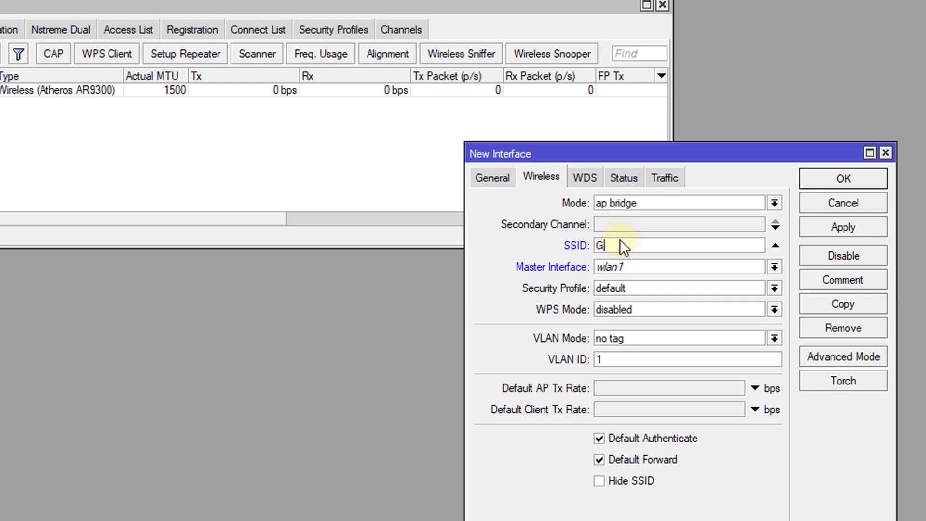
{"action": "type", "text": "uest"}
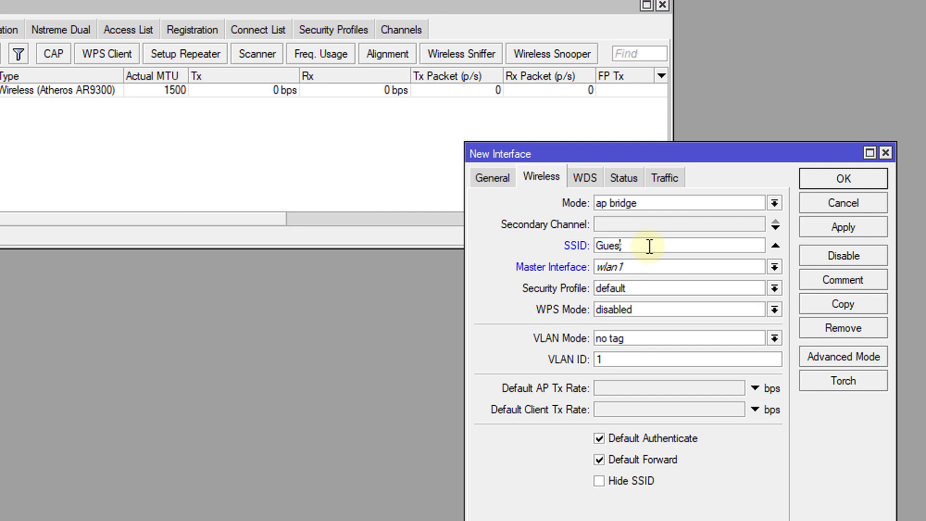
{"action": "type", "text": "MyGuest"}
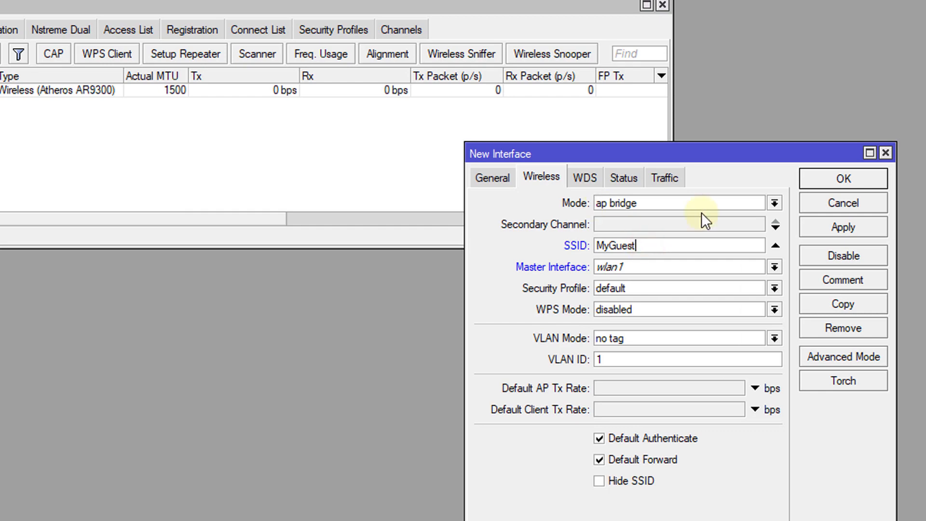
{"action": "left_click", "coordinate": [774, 289]}
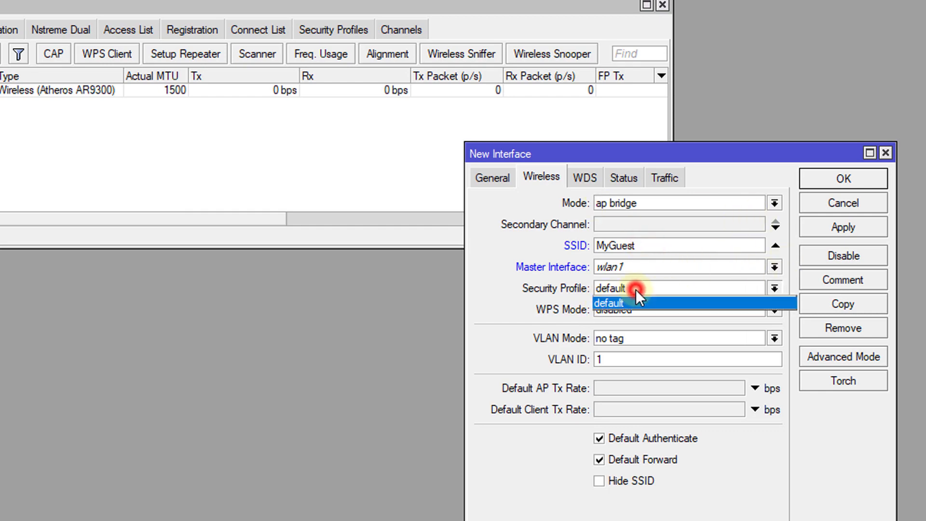
Inspect the default WPA2 PSK security profile and close it unchanged.
{"action": "left_click", "coordinate": [610, 303]}
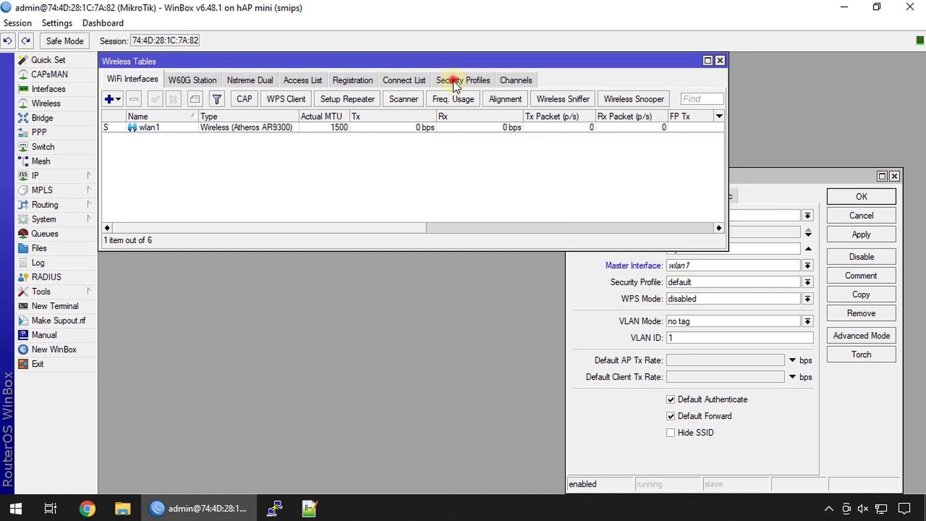
{"action": "left_click", "coordinate": [463, 79]}
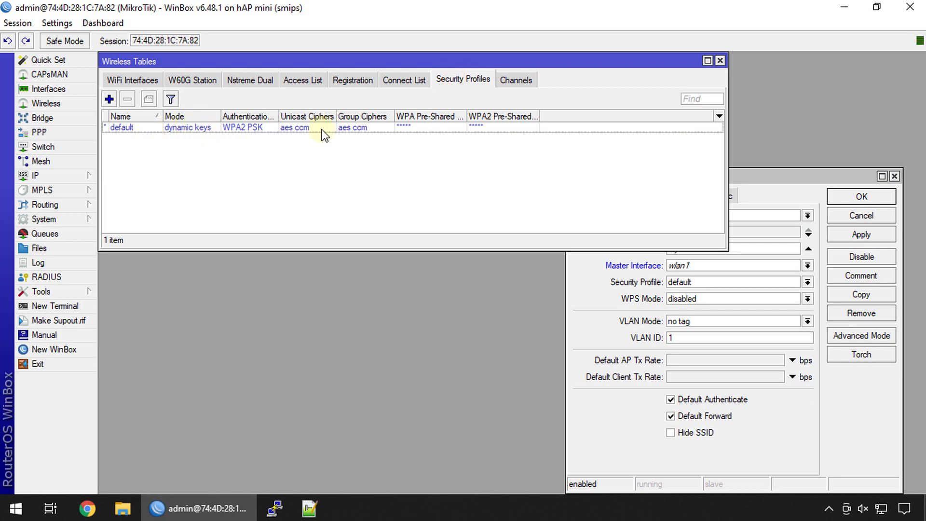
{"action": "left_click", "coordinate": [411, 127]}
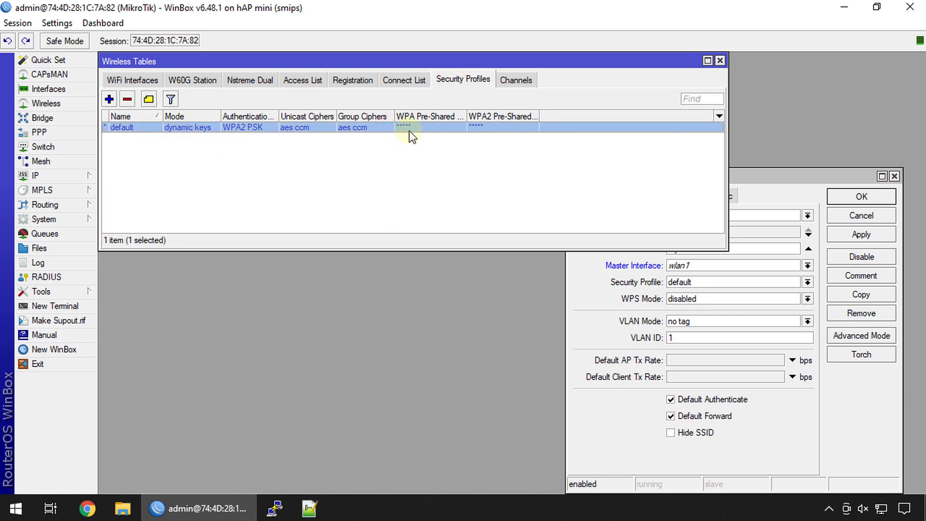
{"action": "double_click", "coordinate": [121, 127]}
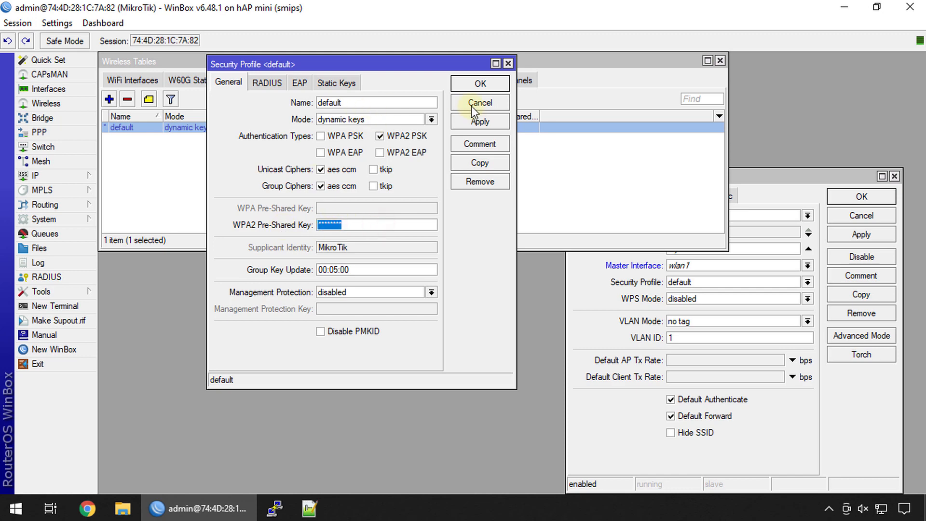
{"action": "left_click", "coordinate": [480, 102]}
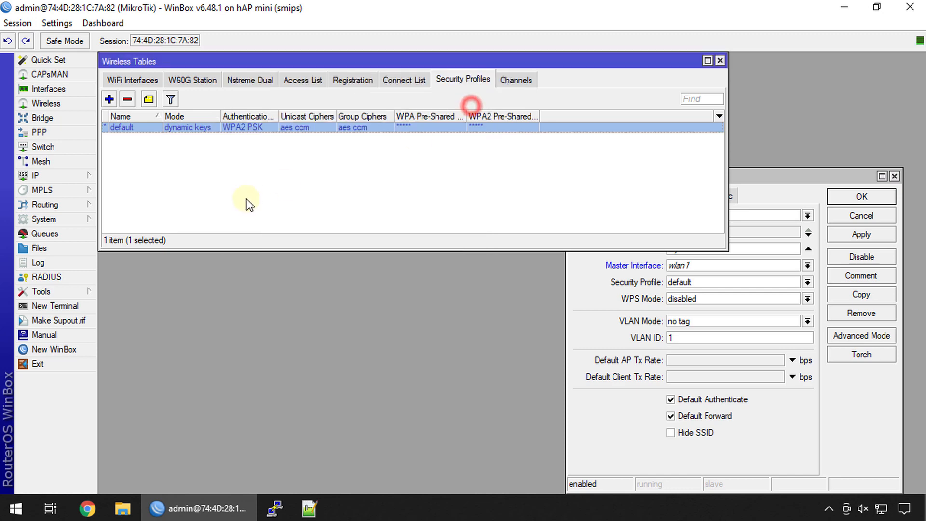
Create security profile Guest-profile using dynamic keys and WPA2 PSK, and save it.
{"action": "left_click", "coordinate": [109, 98]}
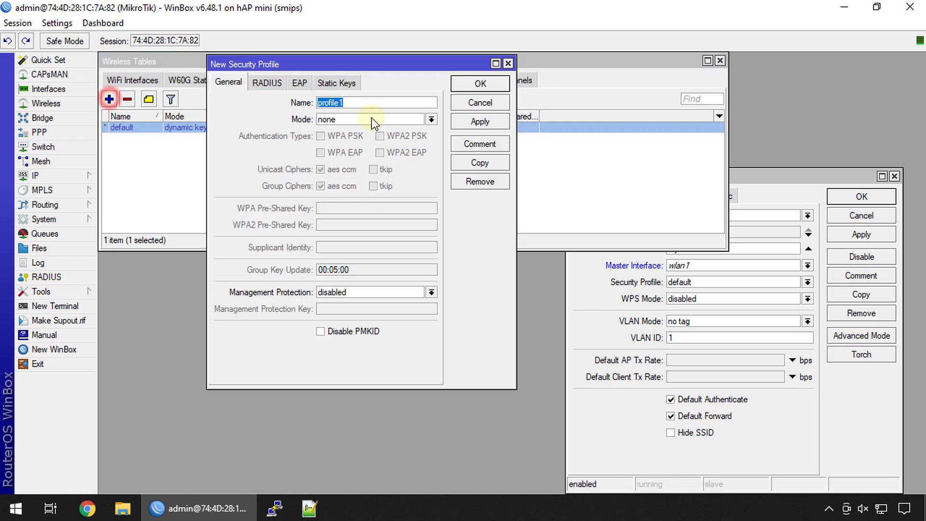
{"action": "mouse_move", "coordinate": [360, 117]}
{"action": "type", "text": "Guest-"}
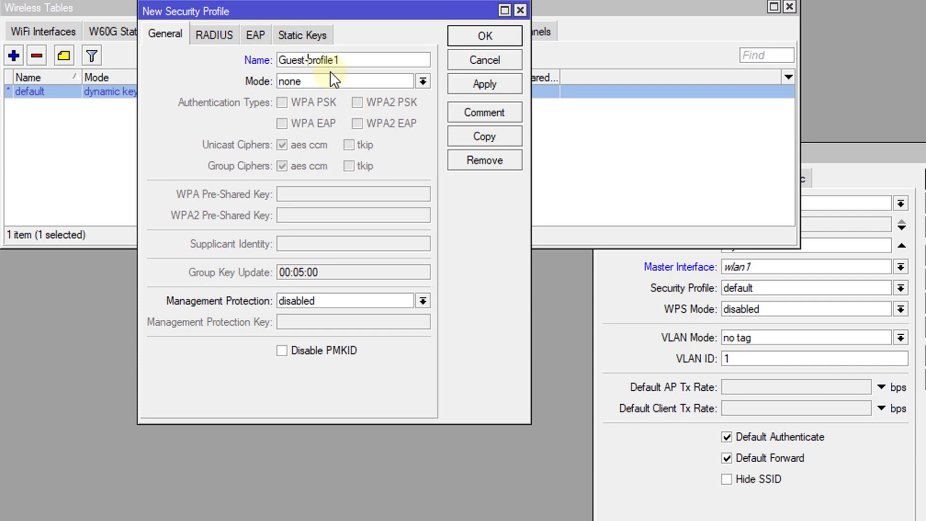
{"action": "key", "text": "Backspace"}
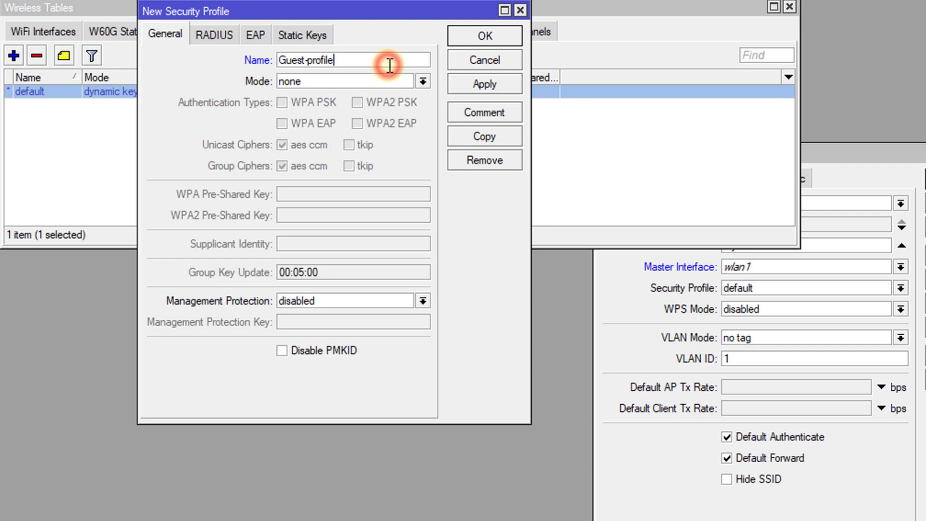
{"action": "left_click", "coordinate": [421, 81]}
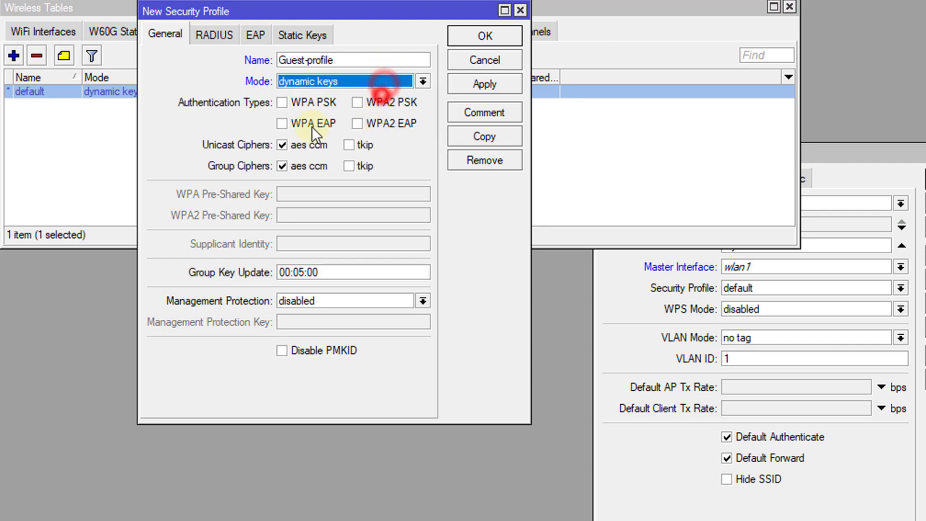
{"action": "left_click", "coordinate": [357, 103]}
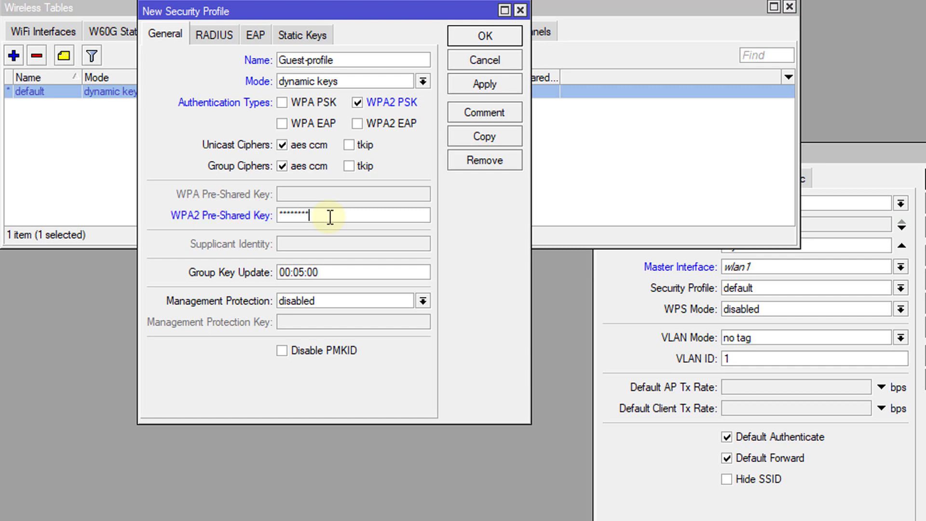
{"action": "left_click", "coordinate": [484, 35]}
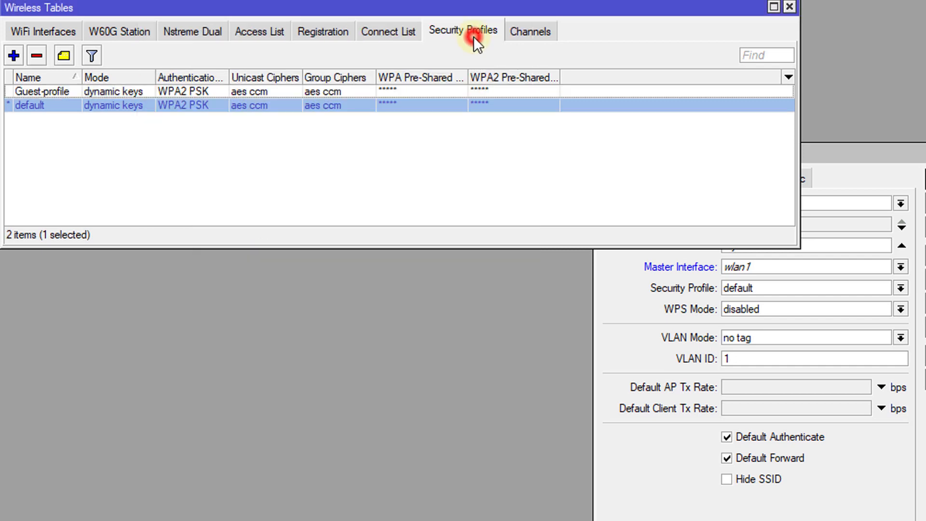
{"action": "mouse_move", "coordinate": [645, 337]}
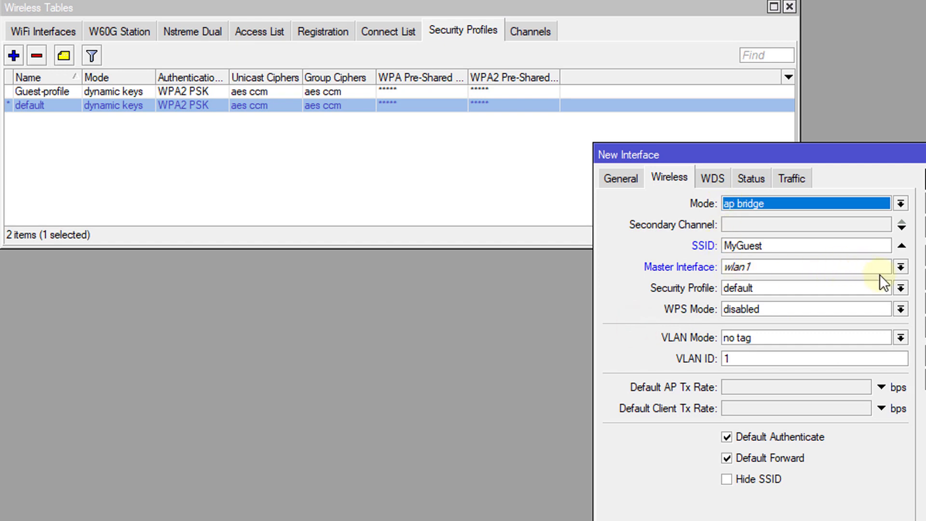
Assign Guest-profile to the MyGuest interface and save wlan2-Guest.
{"action": "left_click", "coordinate": [900, 289]}
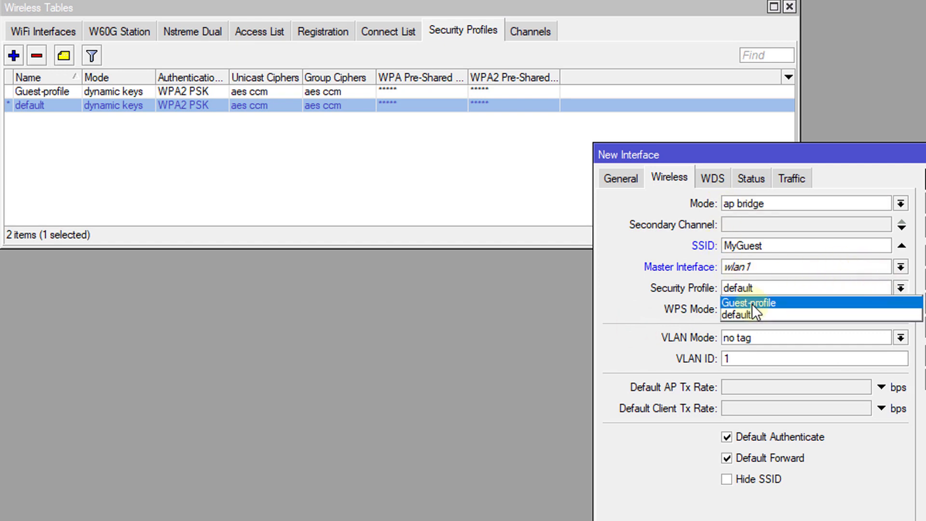
{"action": "left_click", "coordinate": [749, 302]}
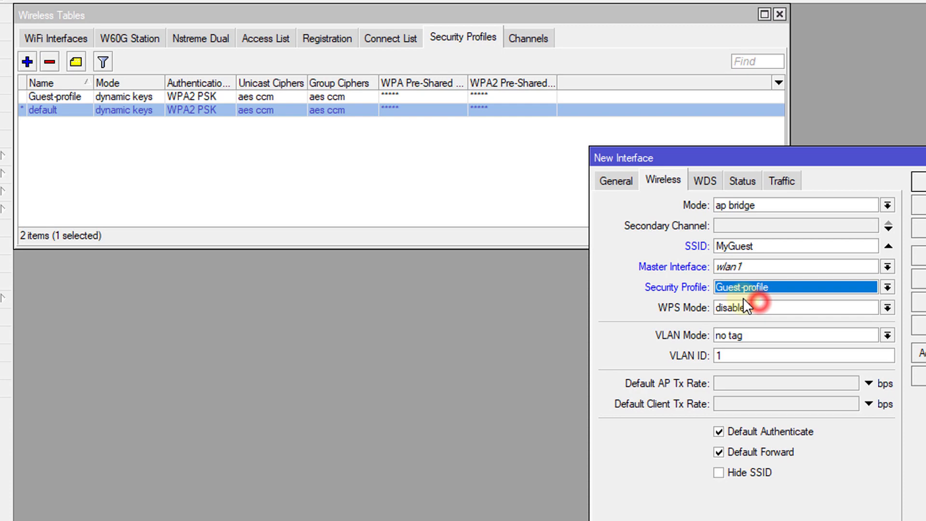
{"action": "left_click", "coordinate": [860, 234]}
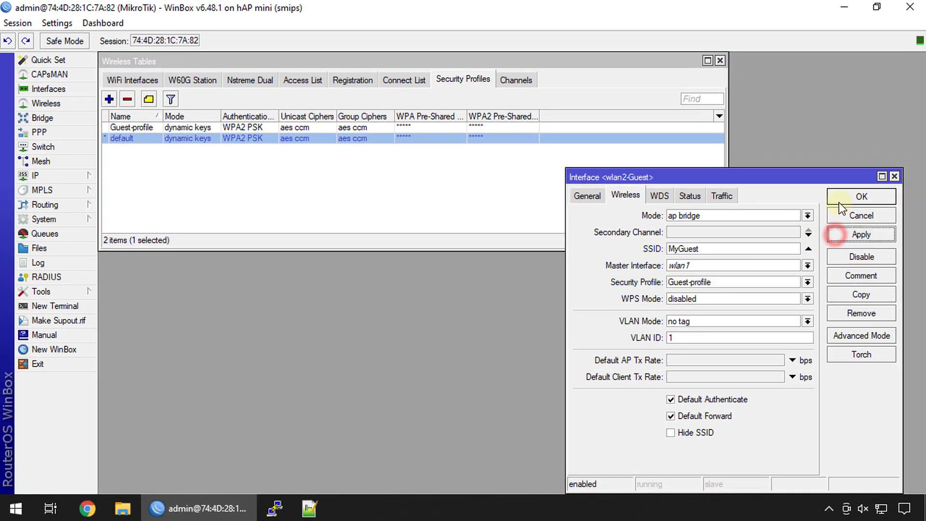
{"action": "left_click", "coordinate": [861, 197]}
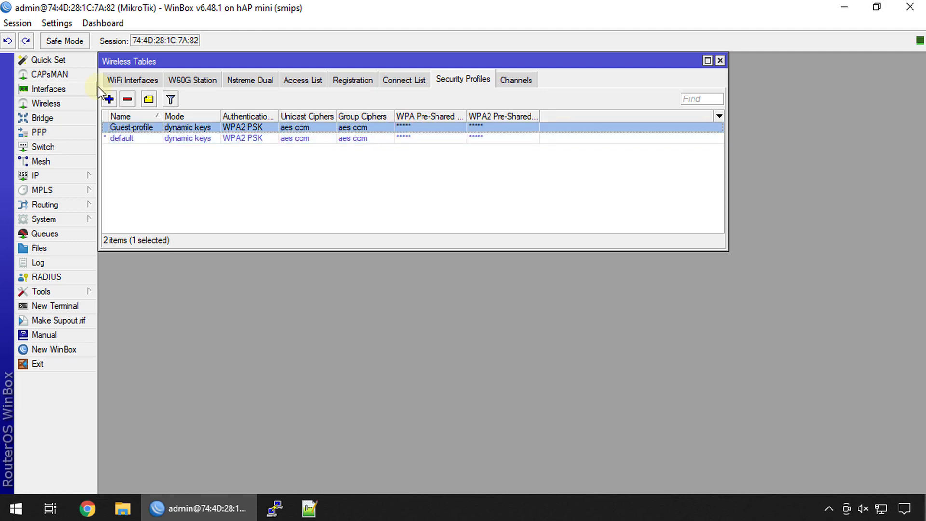
Rename the wlan1 wireless interface to wlan1-home.
{"action": "left_click", "coordinate": [132, 80]}
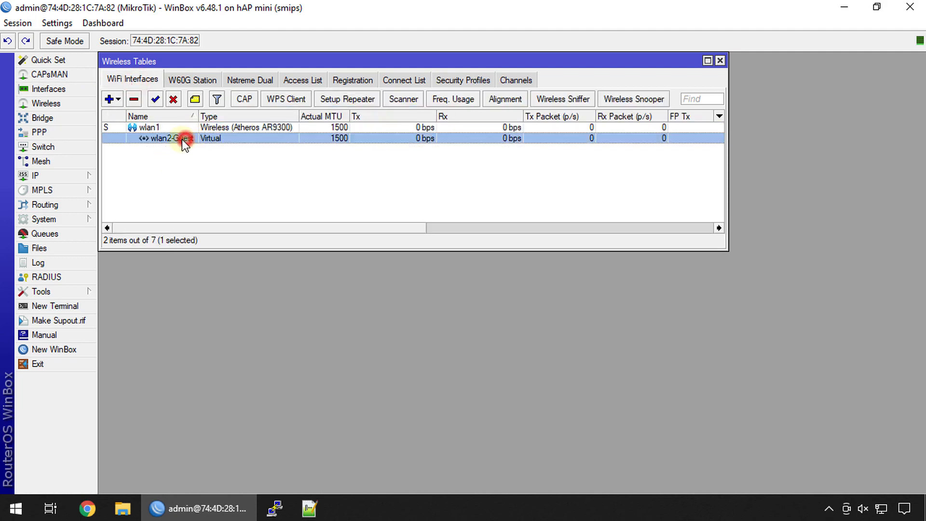
{"action": "double_click", "coordinate": [156, 126]}
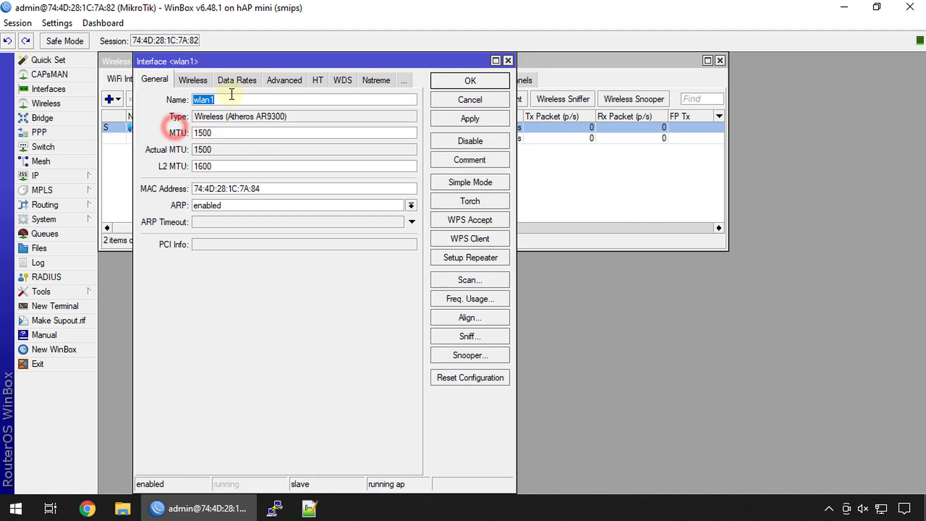
{"action": "type", "text": "-h"}
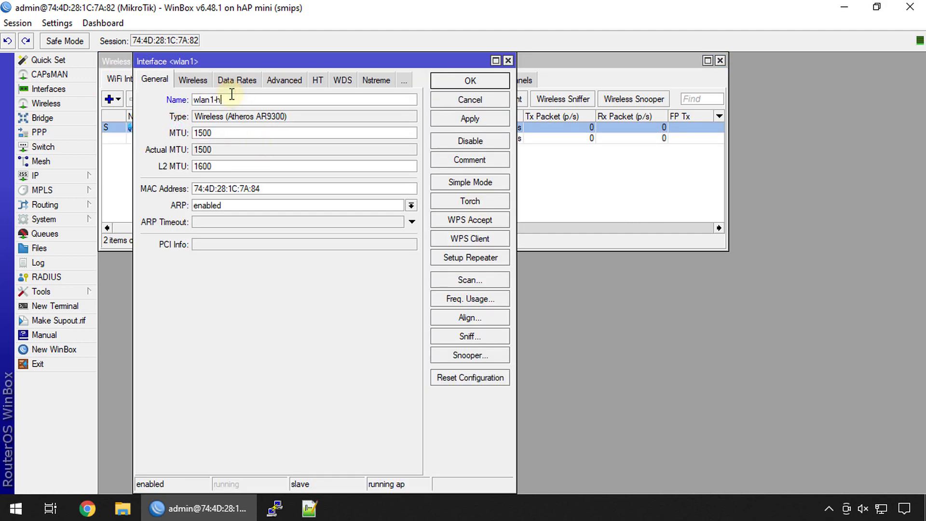
{"action": "type", "text": "ome"}
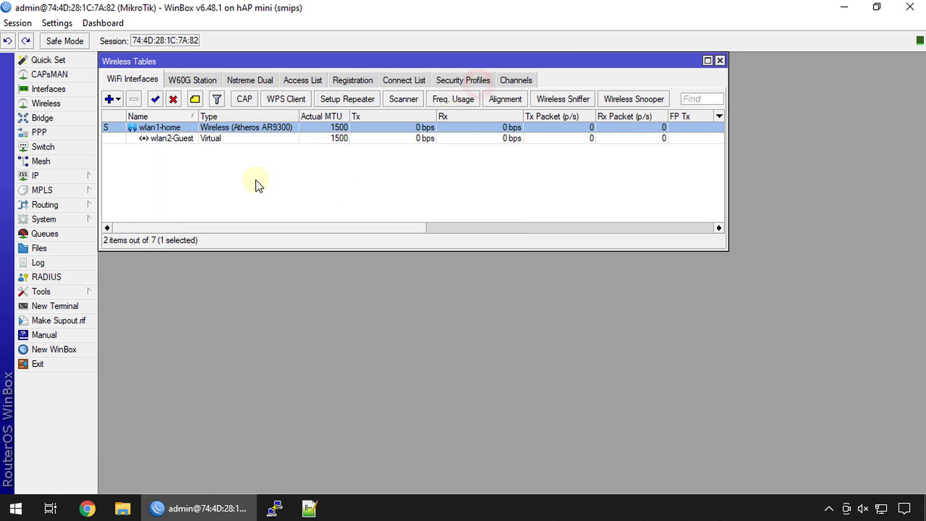
{"action": "mouse_move", "coordinate": [190, 142]}
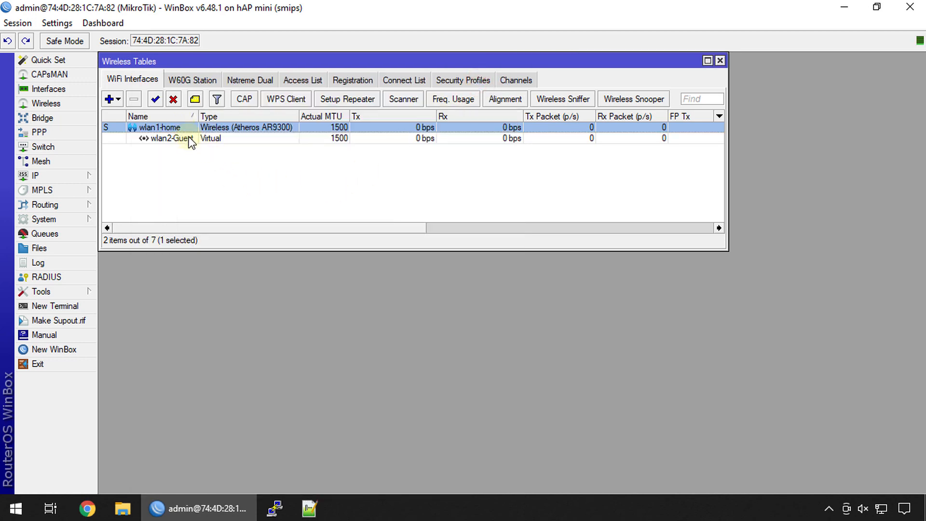
{"action": "mouse_move", "coordinate": [185, 145]}
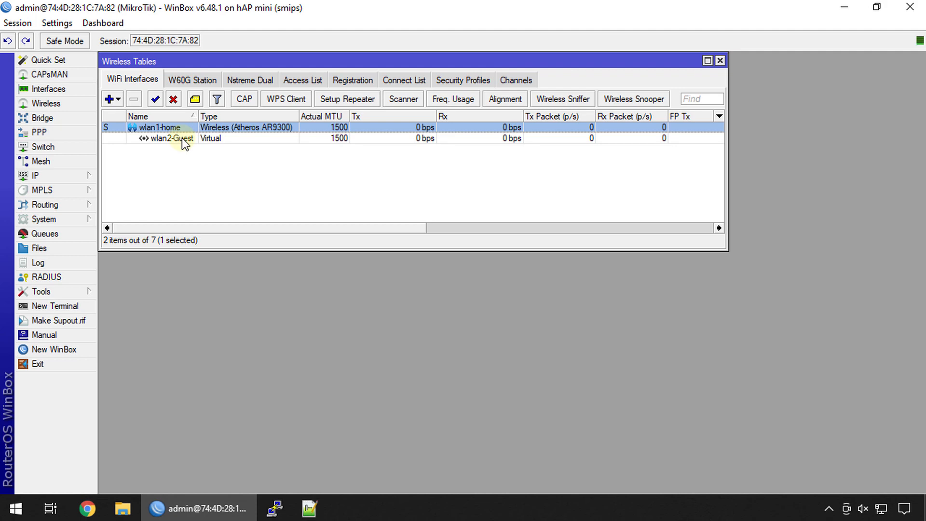
Expand the IP menu to show its configuration sections.
{"action": "left_click", "coordinate": [35, 175]}
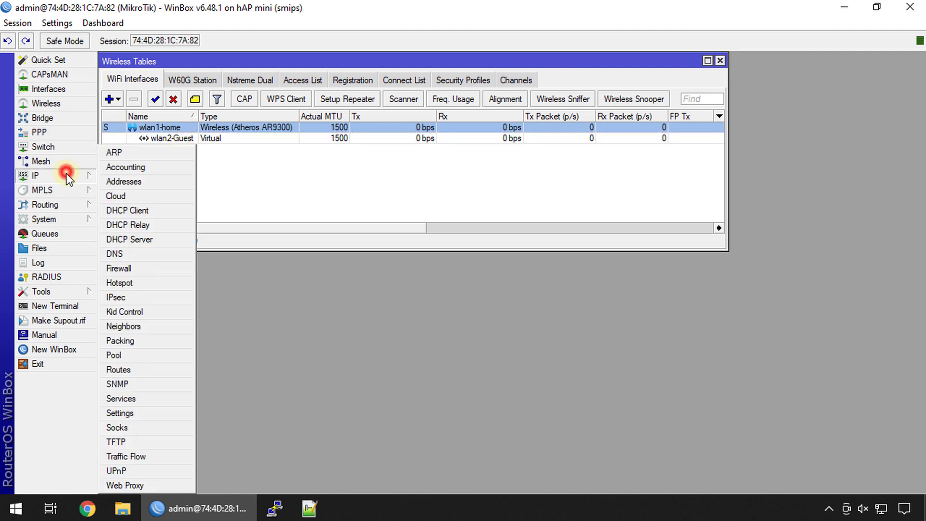
{"action": "mouse_move", "coordinate": [123, 182]}
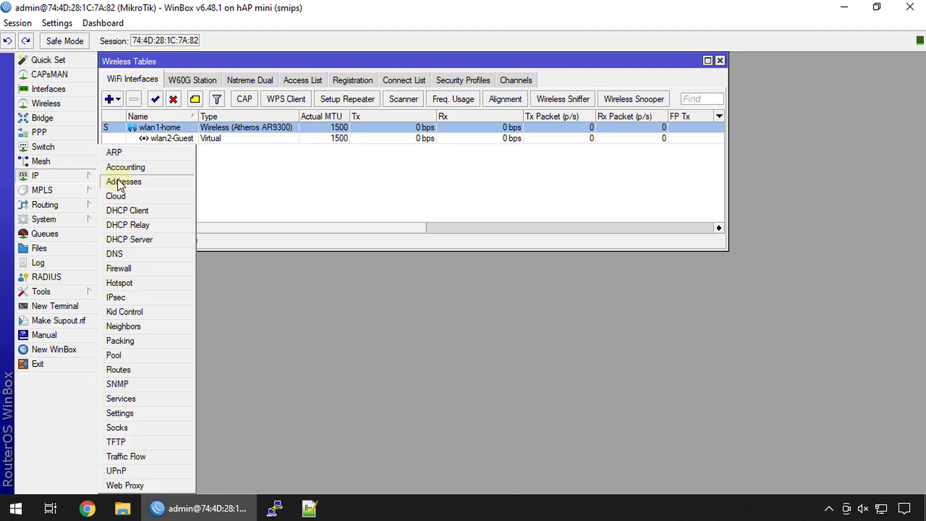
Add IP address 192.168.60.1/24 on interface wlan2-Guest.
{"action": "left_click", "coordinate": [124, 181]}
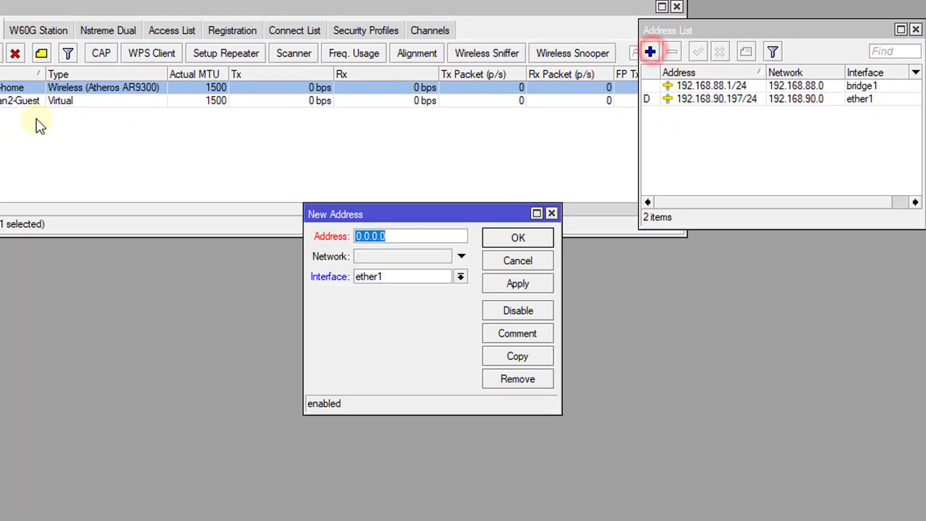
{"action": "type", "text": "192"}
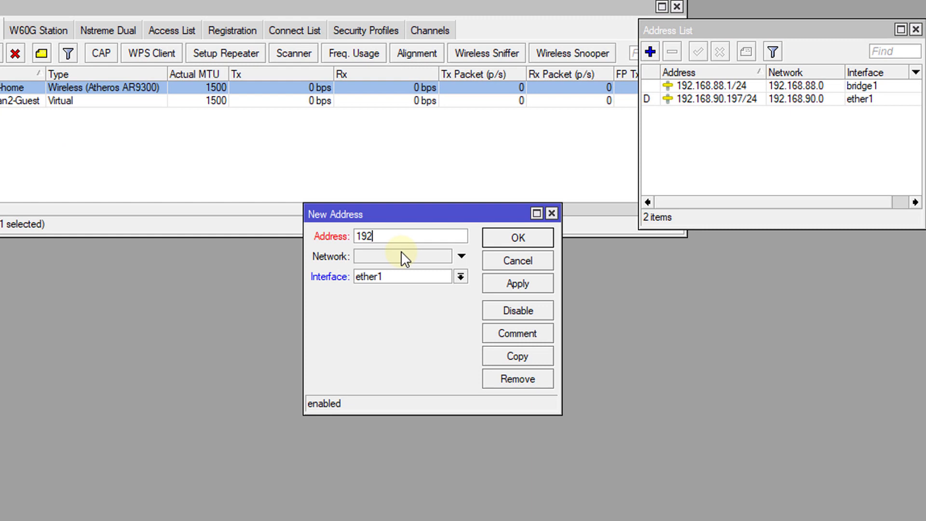
{"action": "type", "text": ".168"}
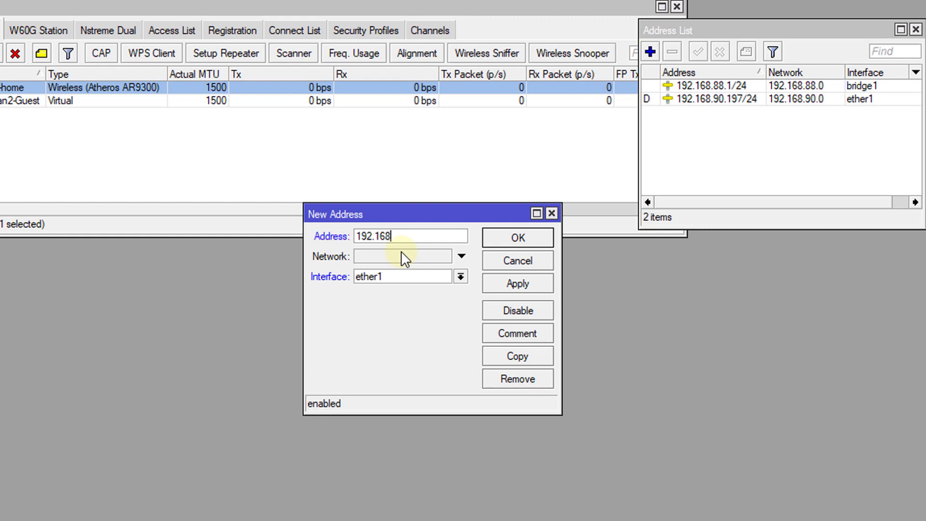
{"action": "type", "text": ".60."}
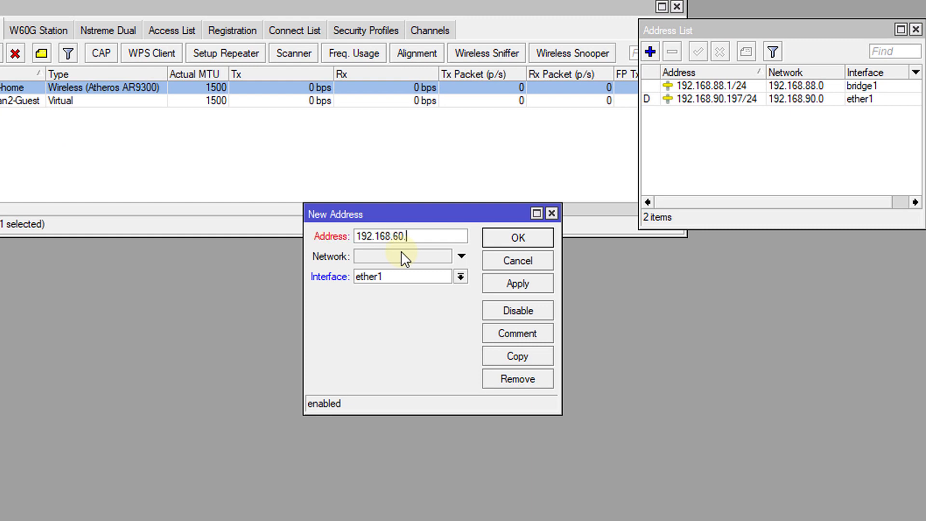
{"action": "type", "text": "/2"}
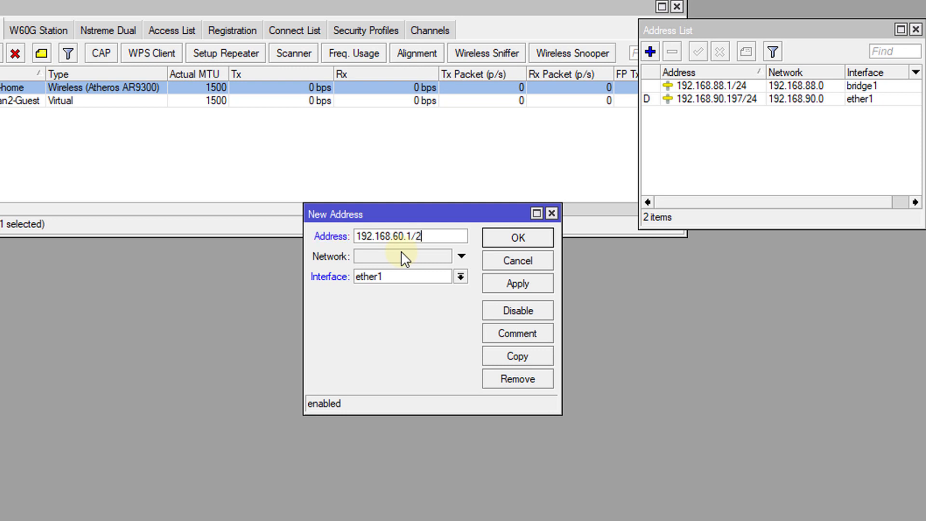
{"action": "left_click", "coordinate": [461, 276]}
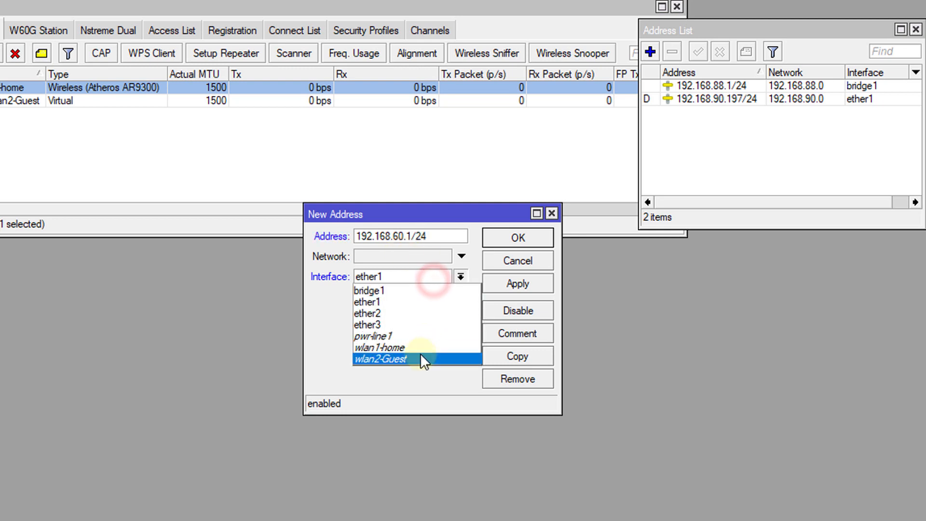
{"action": "left_click", "coordinate": [516, 284]}
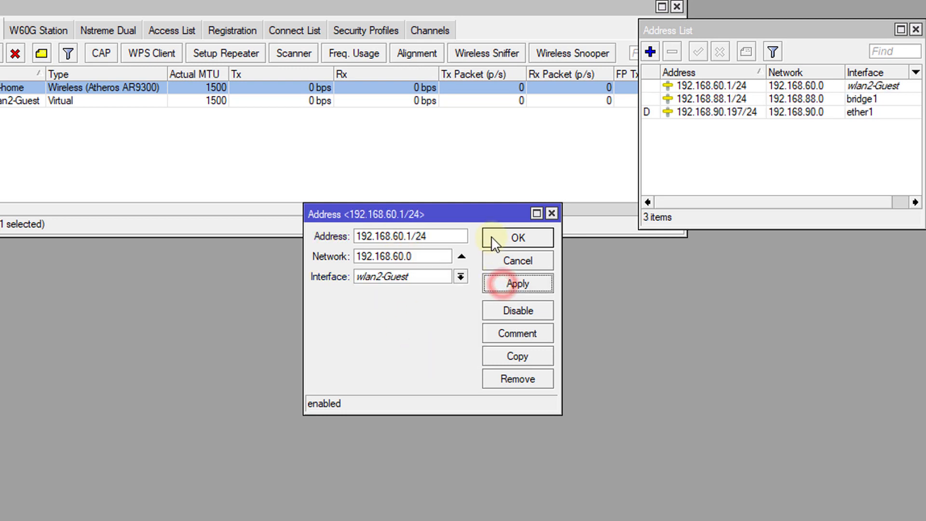
{"action": "left_click", "coordinate": [517, 237]}
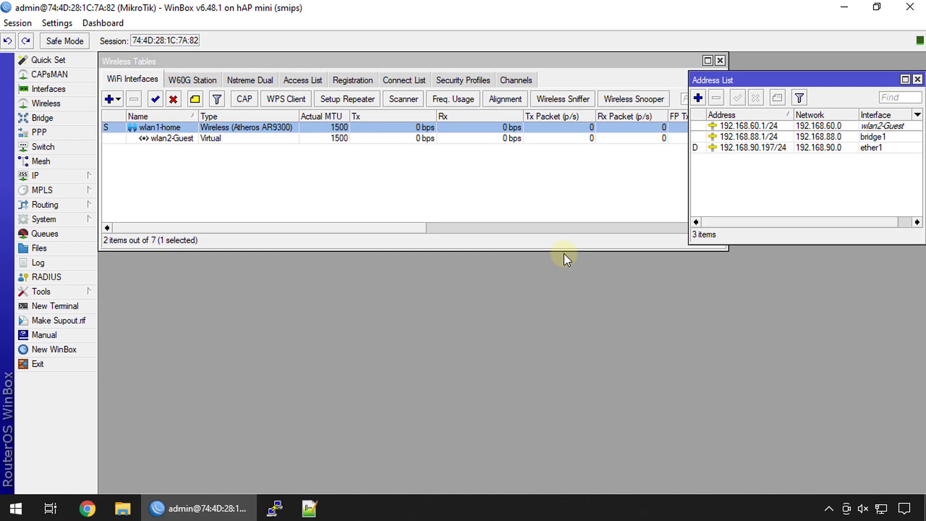
Open IP > DHCP Server, showing dhcp1 on bridge1.
{"action": "left_click", "coordinate": [35, 176]}
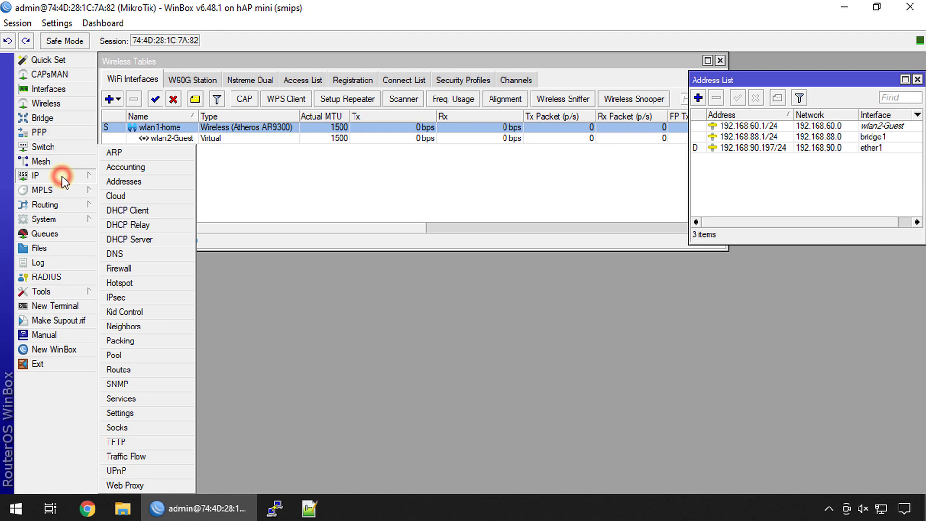
{"action": "mouse_move", "coordinate": [165, 242]}
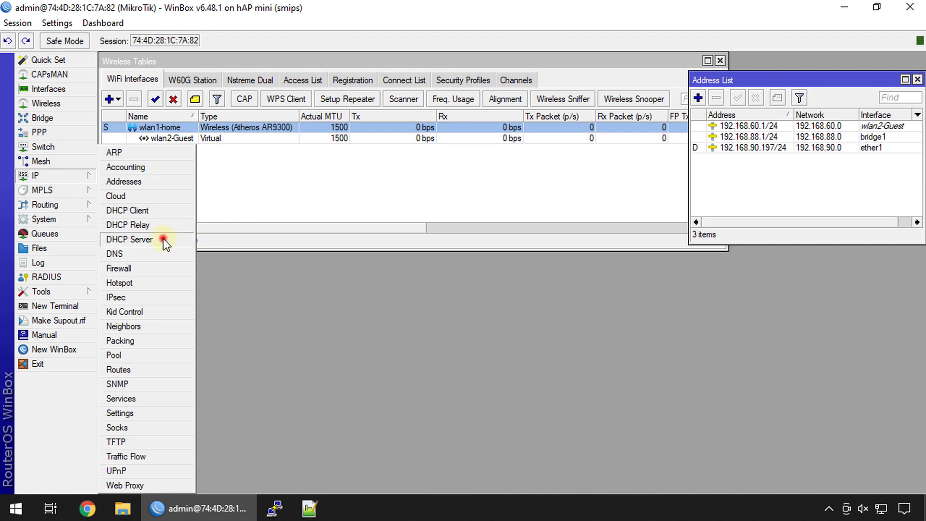
{"action": "left_click", "coordinate": [129, 240]}
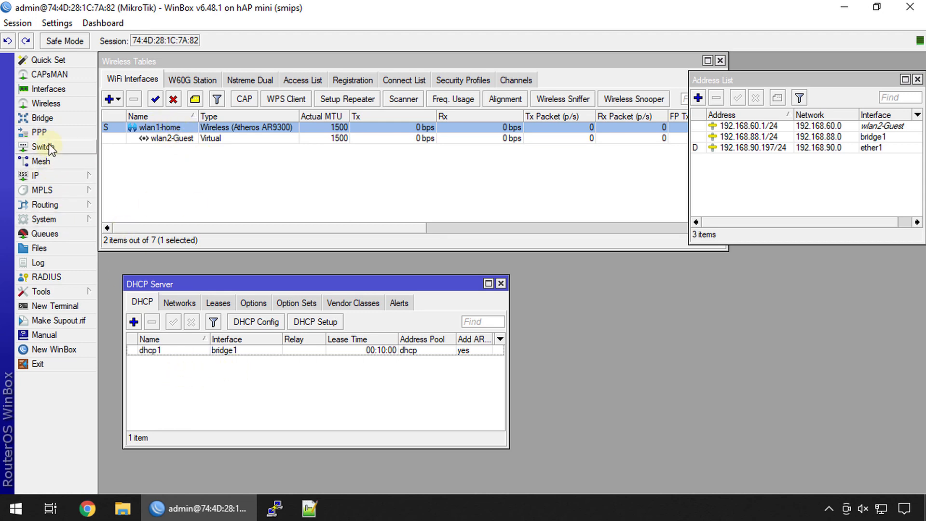
Review bridge1's ports: wlan1-home, ether2 and ether3.
{"action": "left_click", "coordinate": [42, 118]}
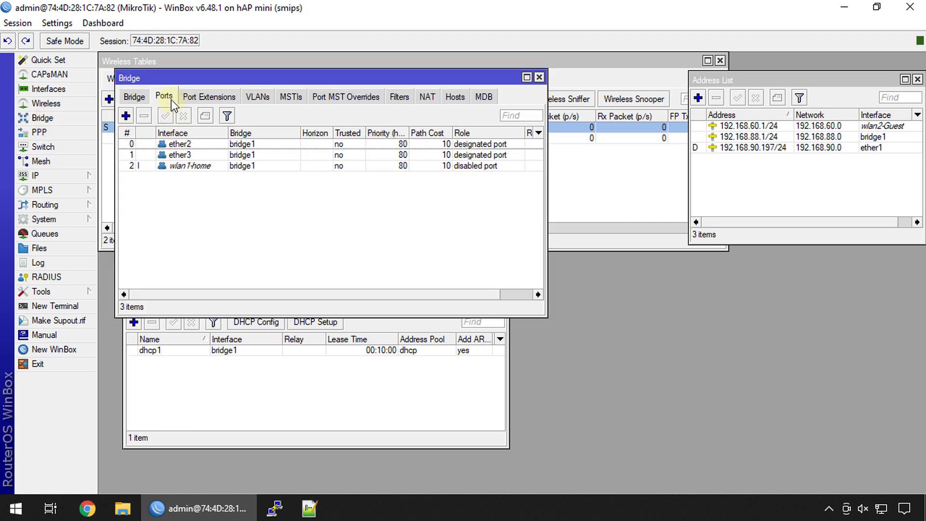
{"action": "left_click", "coordinate": [134, 97]}
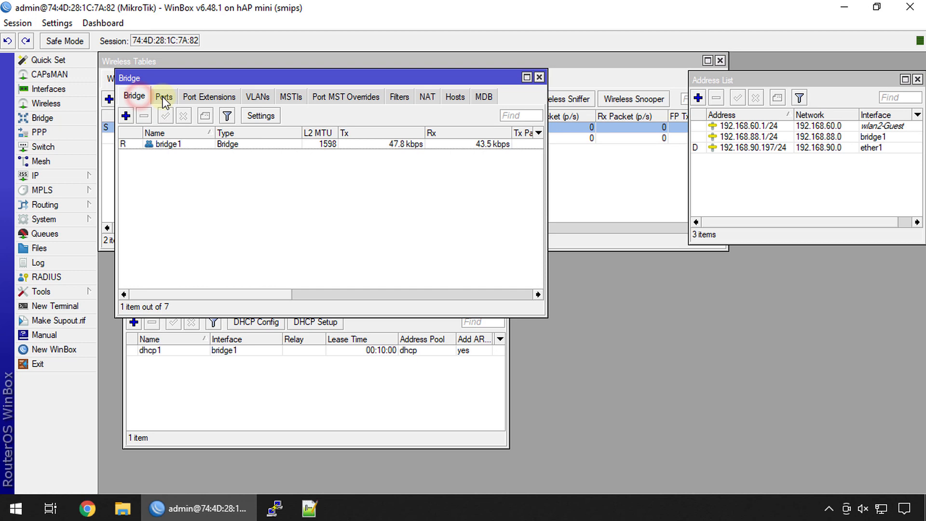
{"action": "left_click", "coordinate": [164, 97]}
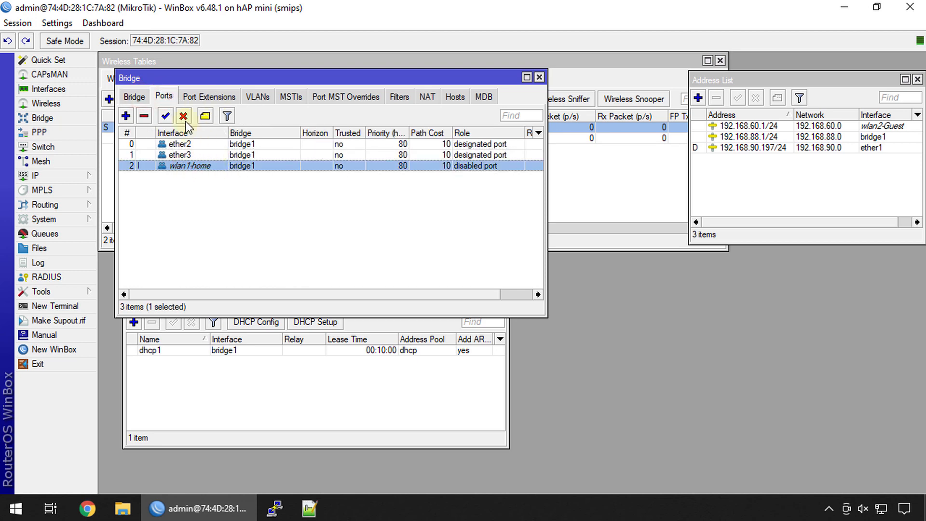
{"action": "left_click", "coordinate": [538, 77]}
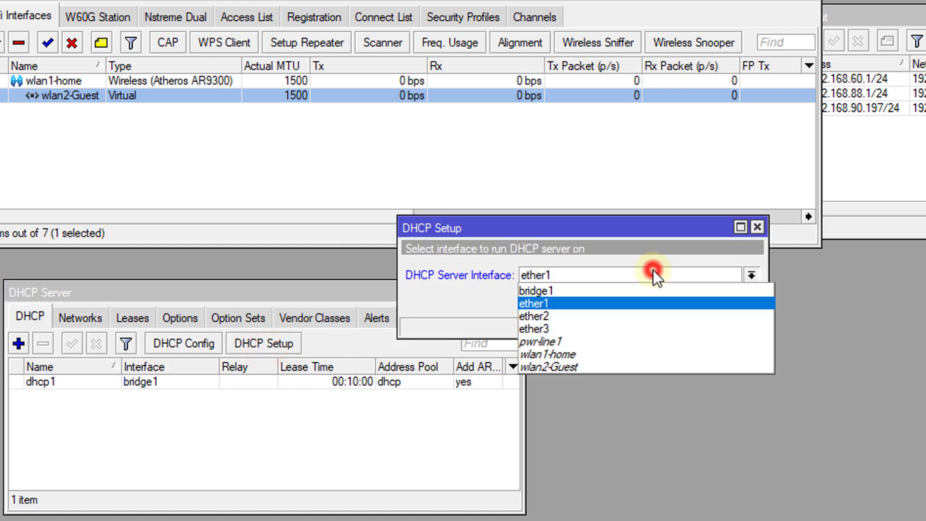
Run DHCP Setup on wlan2-Guest with gateway 192.168.60.1, DNS 8.8.8.8, and lease 00:10:00.
{"action": "left_click", "coordinate": [549, 367]}
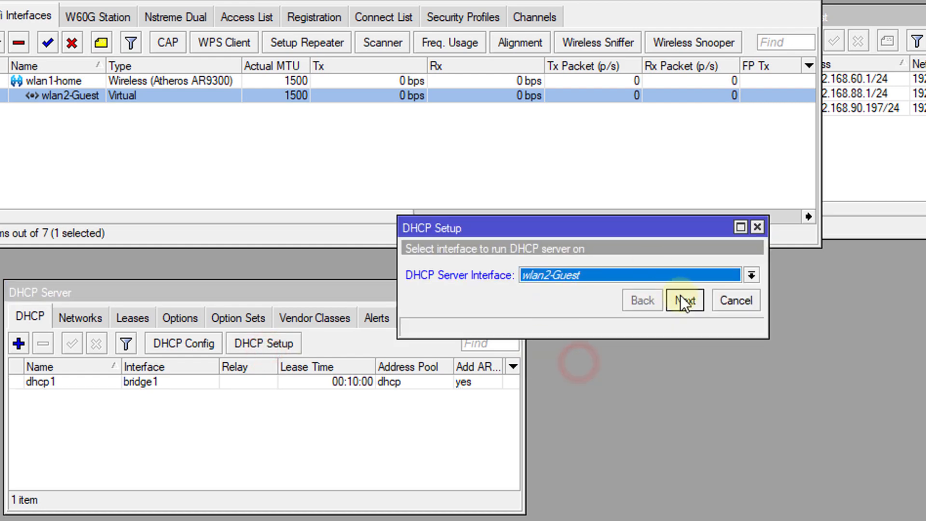
{"action": "left_click", "coordinate": [684, 301]}
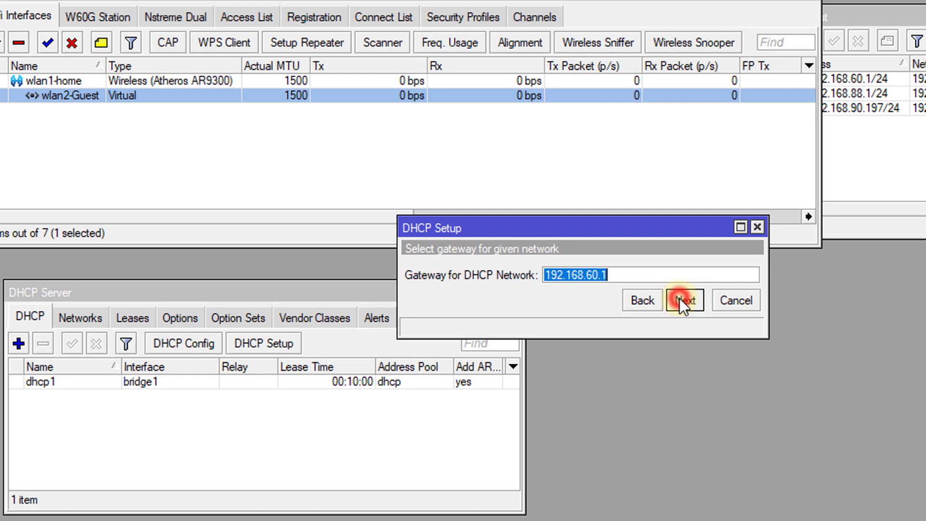
{"action": "left_click", "coordinate": [685, 301]}
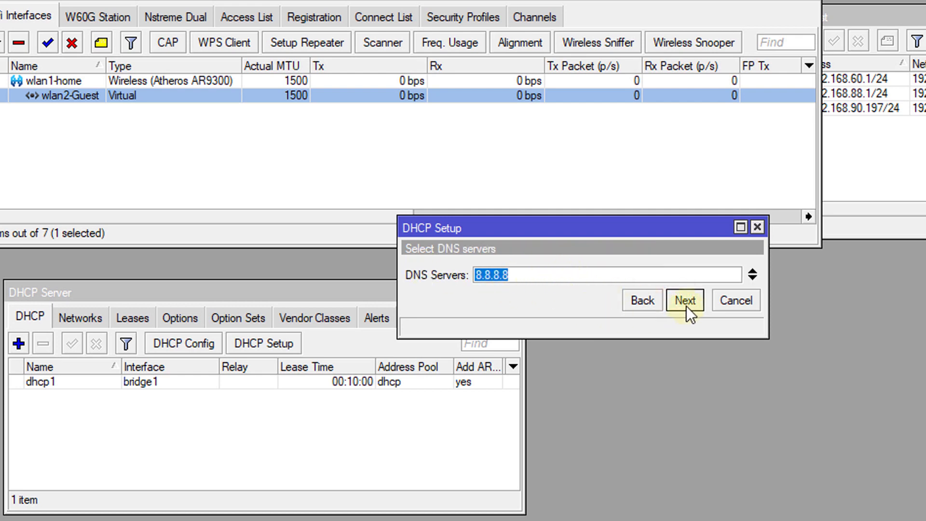
{"action": "left_click", "coordinate": [684, 300]}
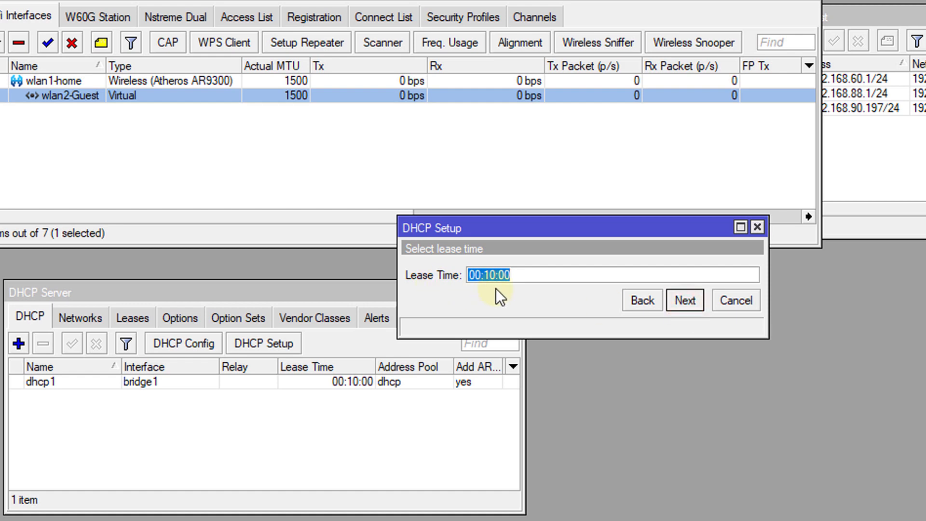
{"action": "mouse_move", "coordinate": [490, 295]}
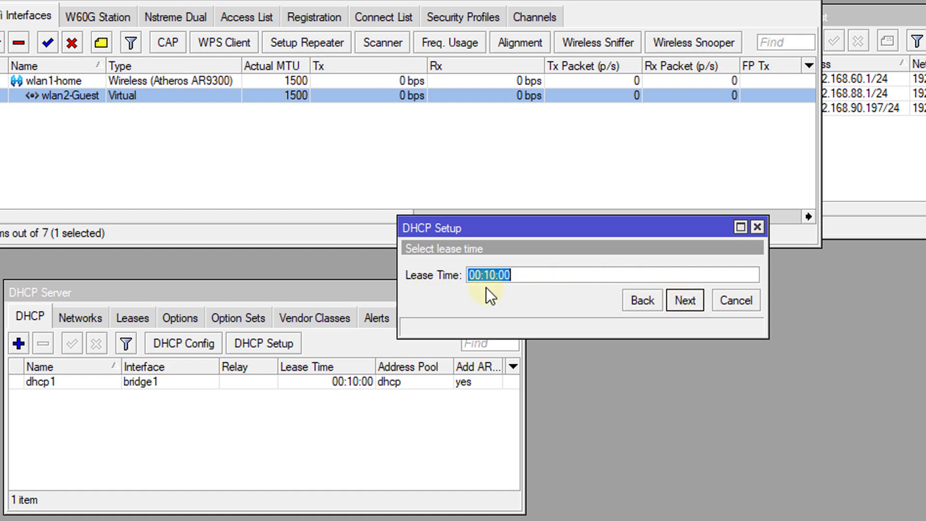
{"action": "left_click", "coordinate": [685, 300]}
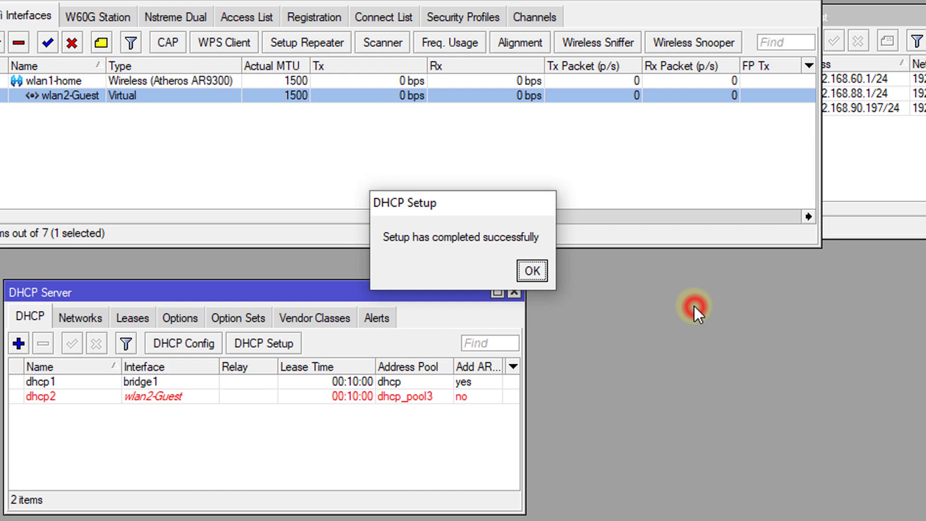
{"action": "left_click", "coordinate": [531, 271]}
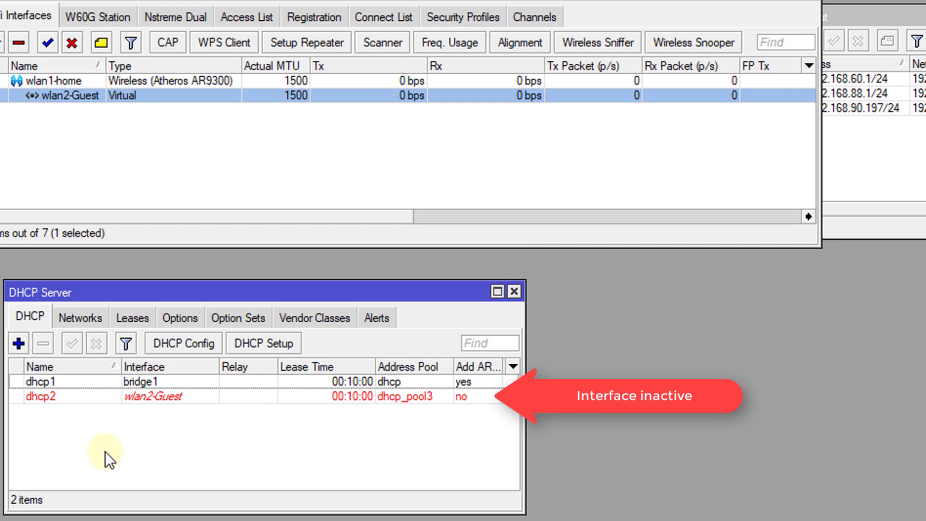
{"action": "mouse_move", "coordinate": [39, 408]}
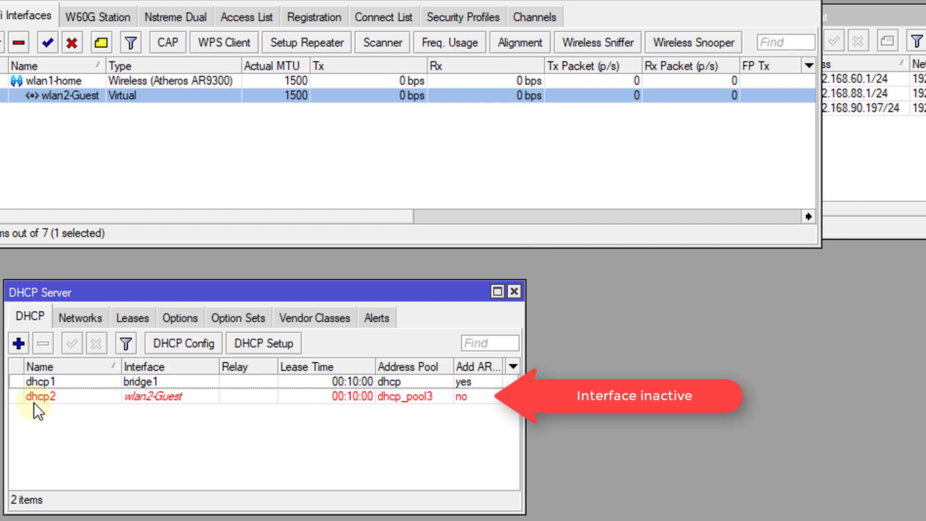
{"action": "mouse_move", "coordinate": [179, 408]}
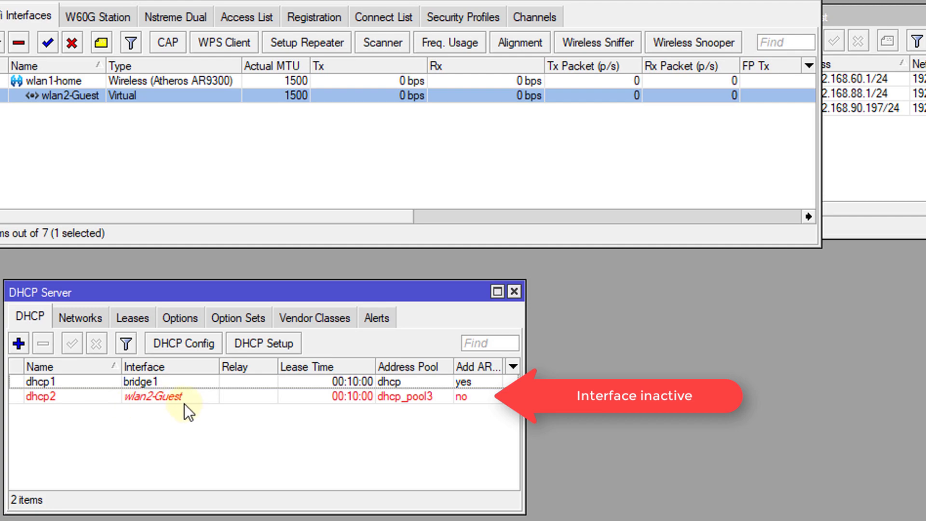
{"action": "mouse_move", "coordinate": [68, 121]}
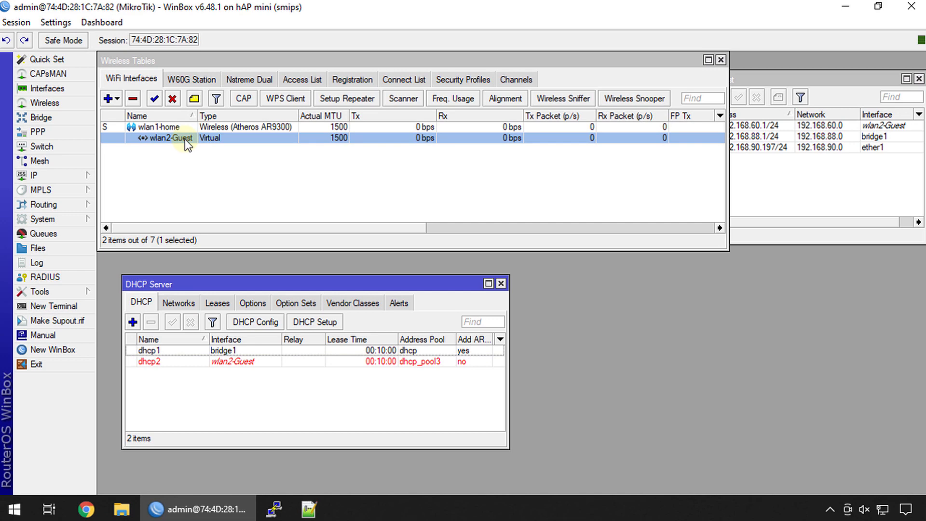
{"action": "left_click", "coordinate": [47, 88]}
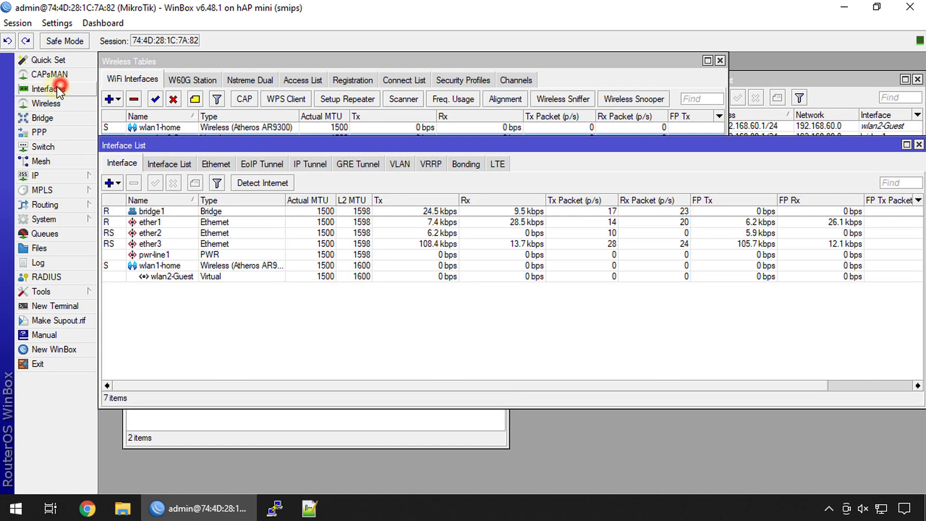
{"action": "mouse_move", "coordinate": [192, 289]}
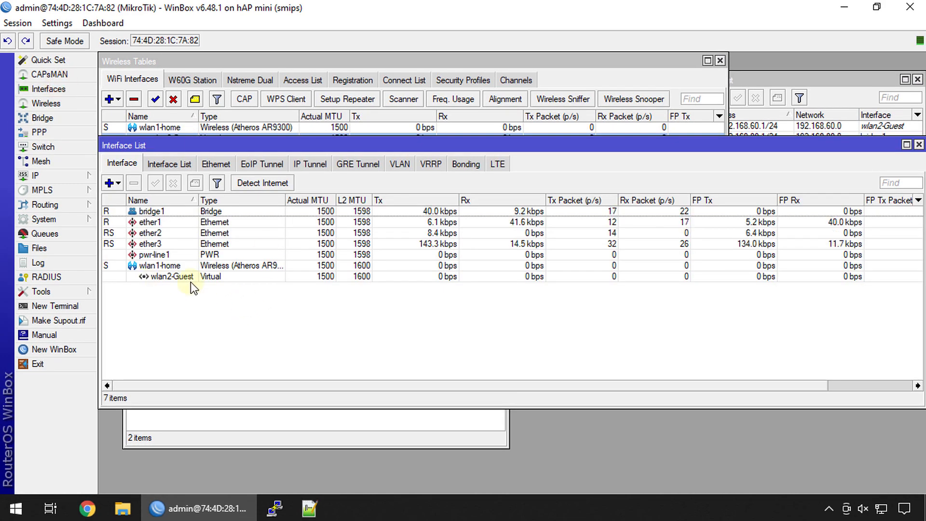
{"action": "left_click", "coordinate": [171, 277]}
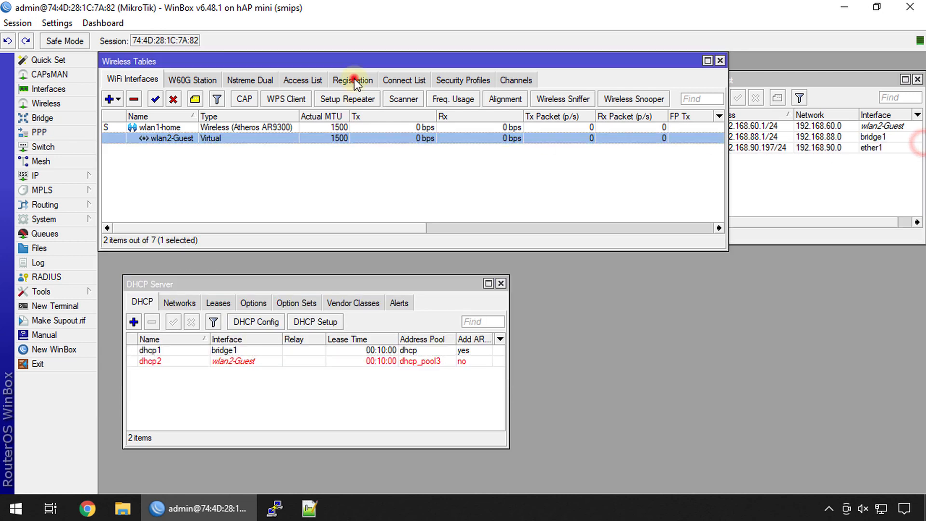
{"action": "left_click", "coordinate": [352, 80]}
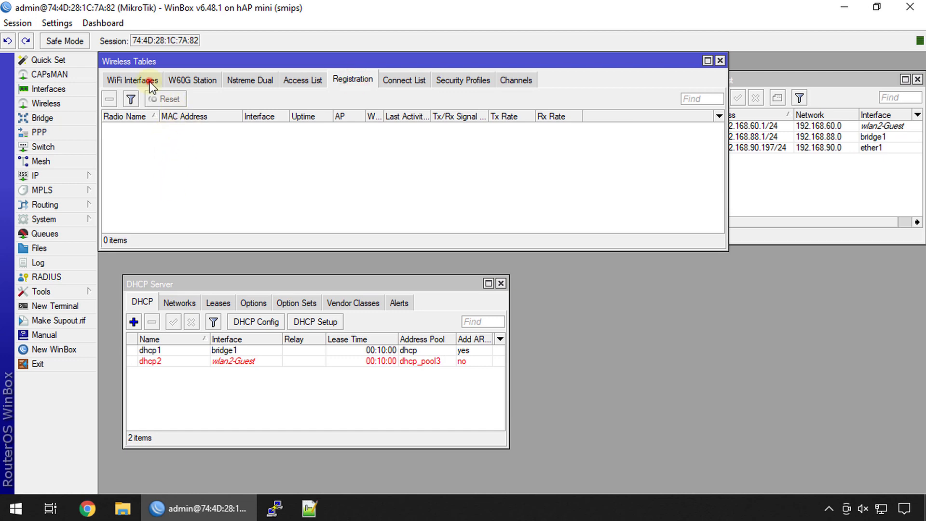
{"action": "left_click", "coordinate": [132, 80]}
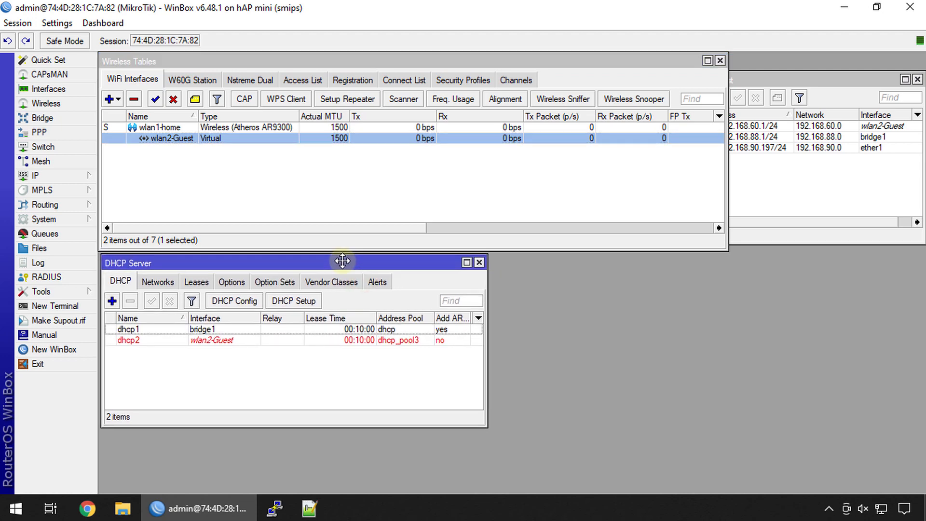
Add simple queue 'Home' targeting 192.168.88.0/24 with max limits 5M upload and 10M download.
{"action": "left_click", "coordinate": [44, 232]}
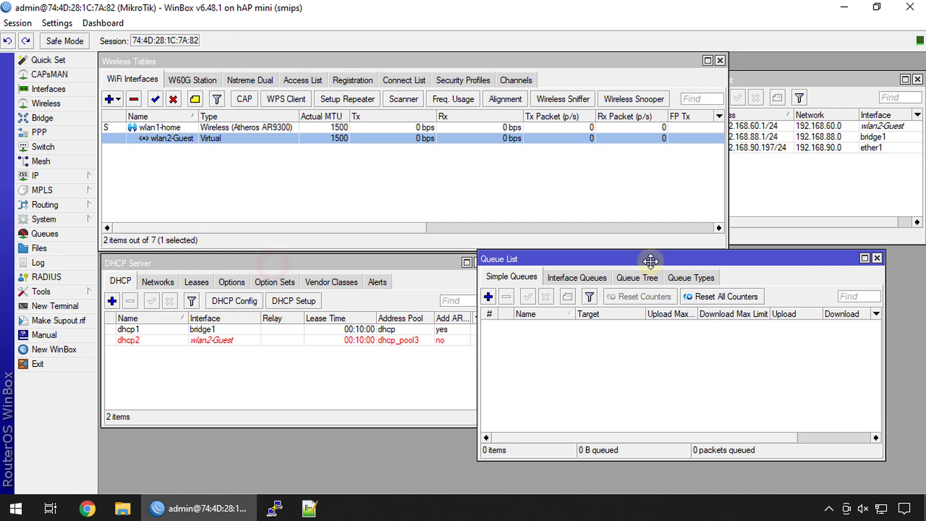
{"action": "left_click", "coordinate": [488, 296]}
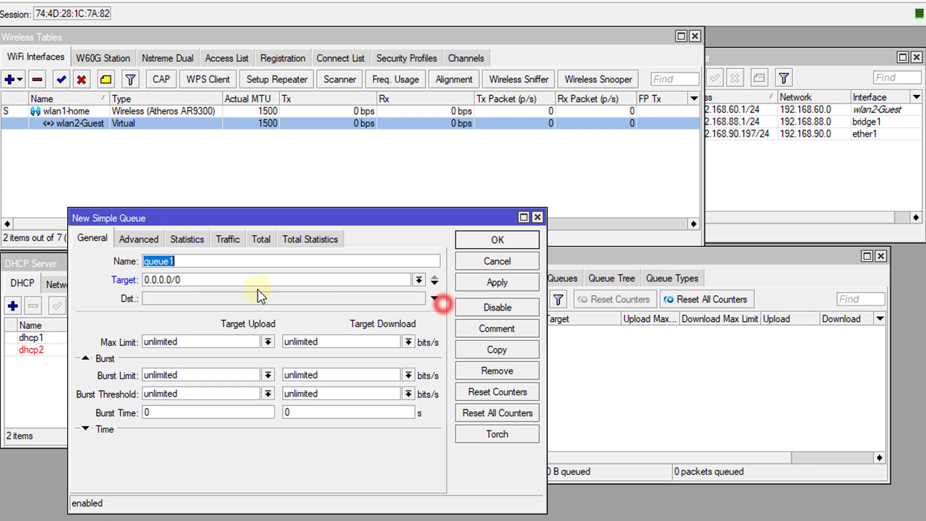
{"action": "type", "text": "Home"}
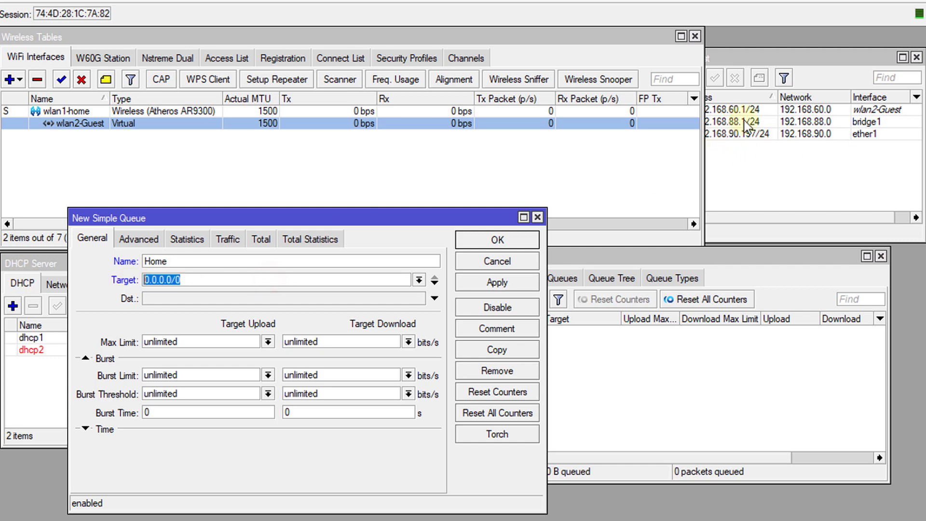
{"action": "left_click", "coordinate": [727, 121]}
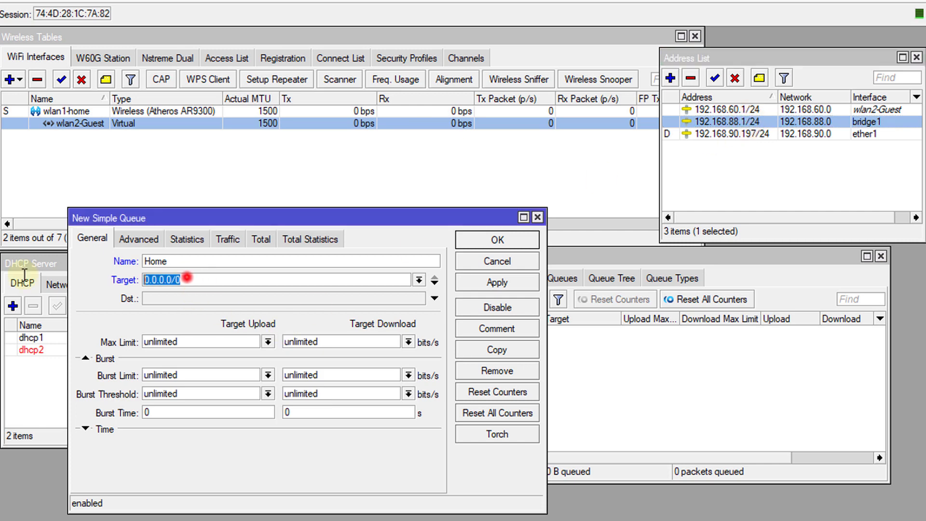
{"action": "type", "text": "192"}
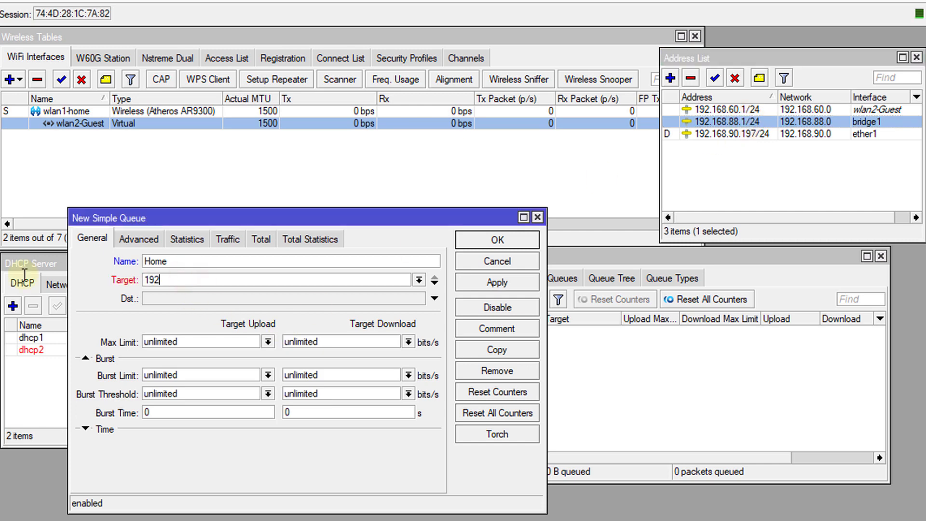
{"action": "type", "text": ".168.88"}
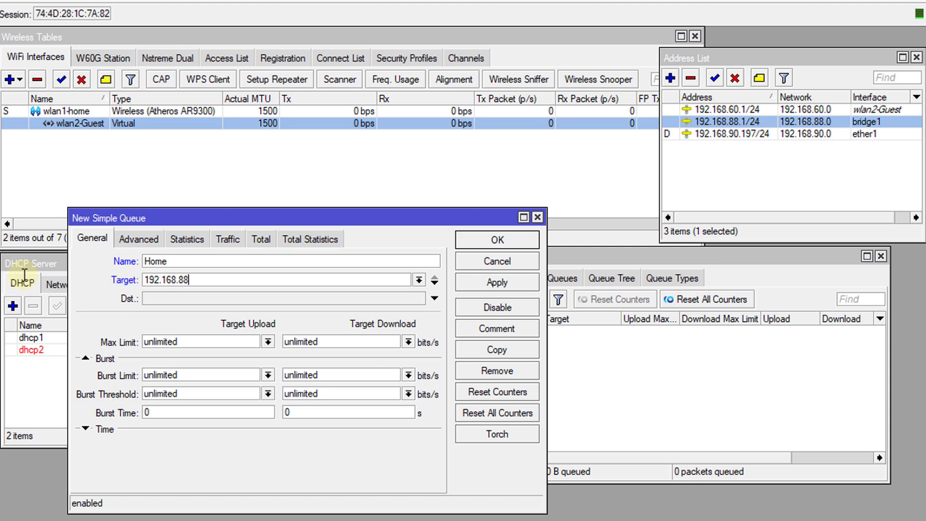
{"action": "type", "text": ".0"}
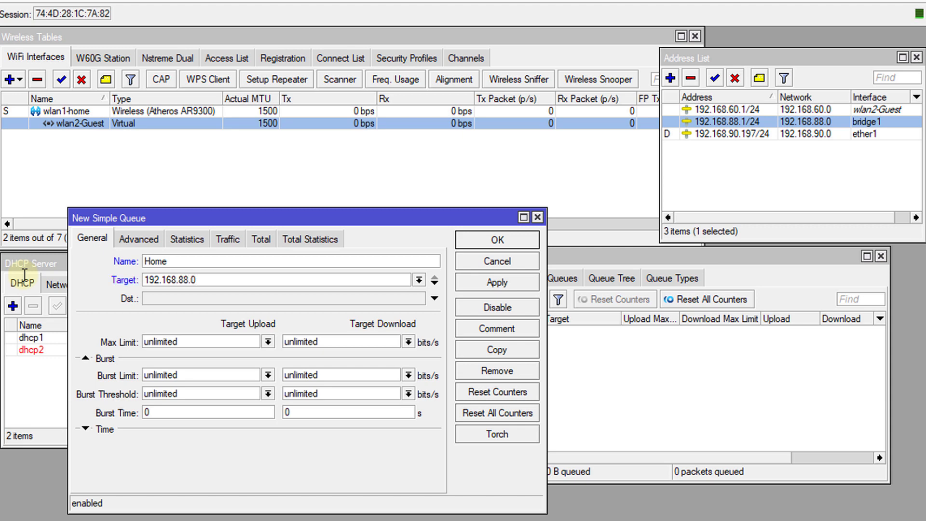
{"action": "type", "text": "/24"}
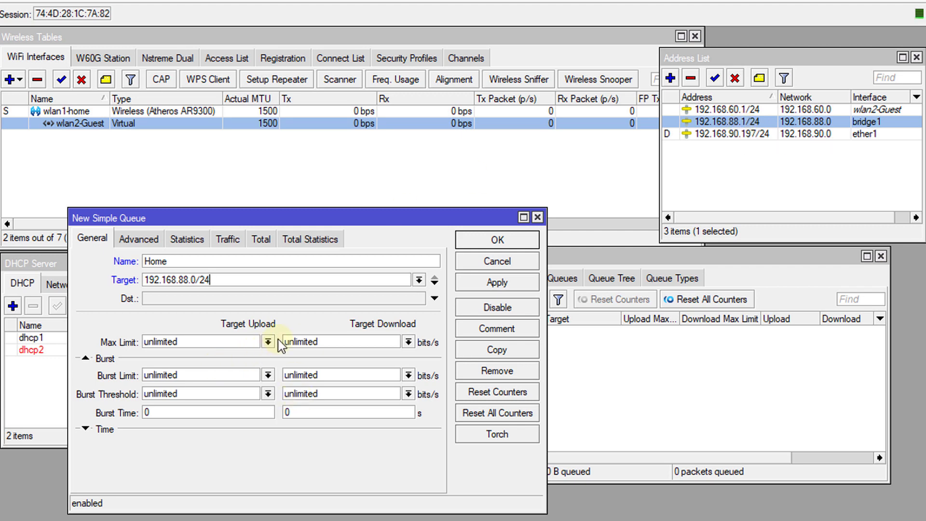
{"action": "left_click", "coordinate": [269, 342]}
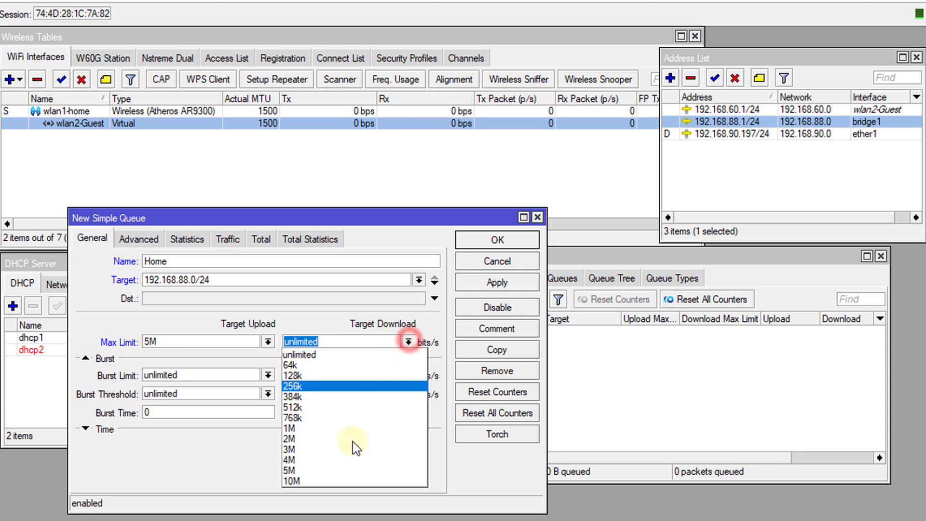
{"action": "left_click", "coordinate": [292, 481]}
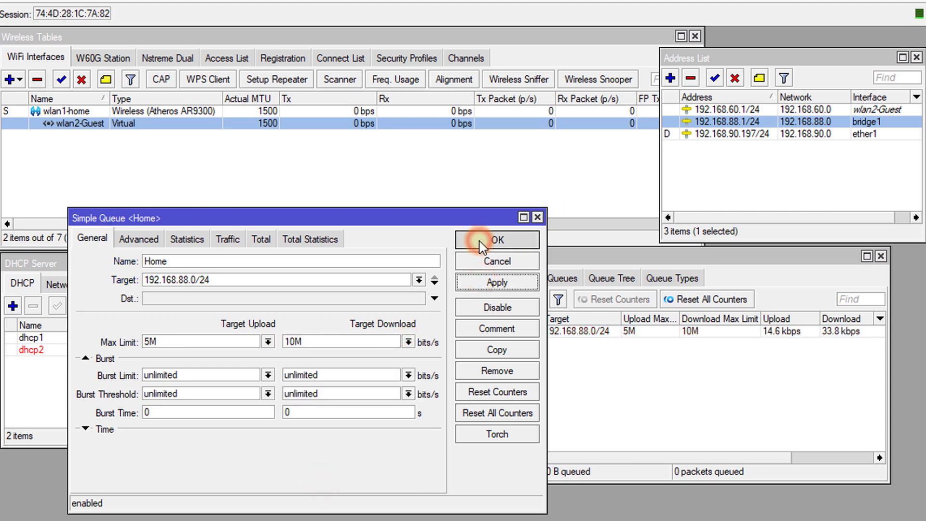
{"action": "left_click", "coordinate": [496, 239]}
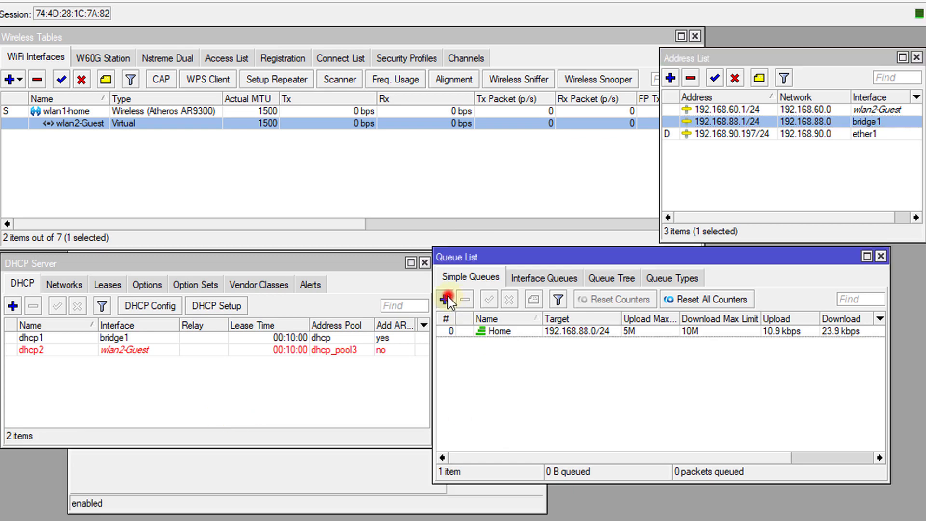
Start another simple queue targeting 192.168.60.0/24.
{"action": "left_click", "coordinate": [445, 301]}
{"action": "type", "text": "Guest"}
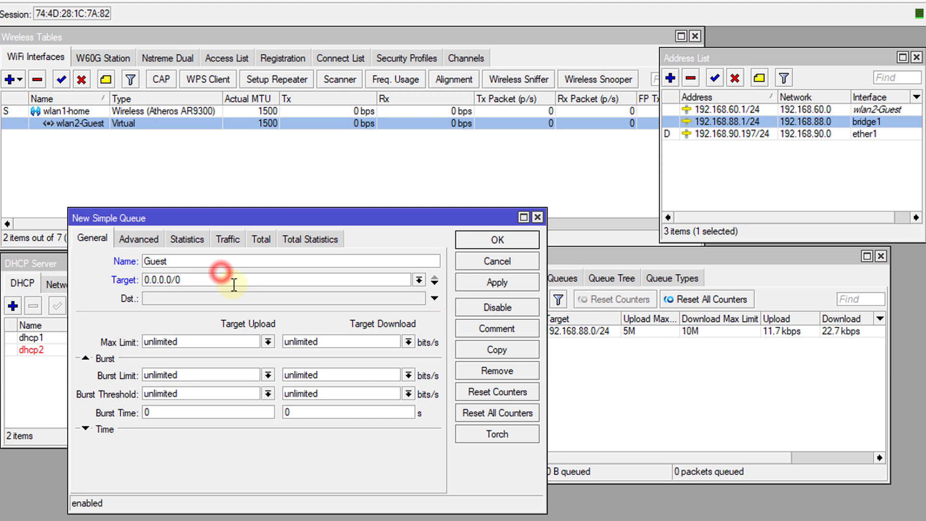
{"action": "type", "text": "192.168"}
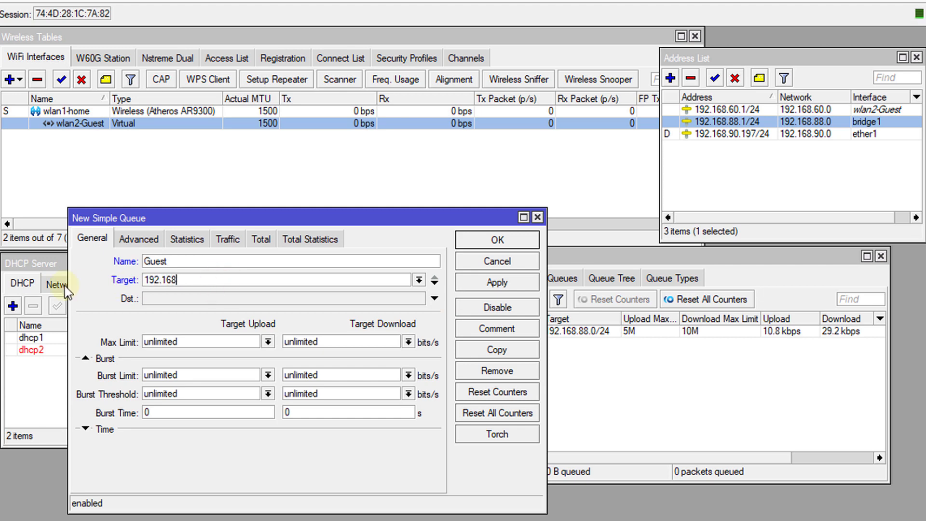
{"action": "type", "text": "60"}
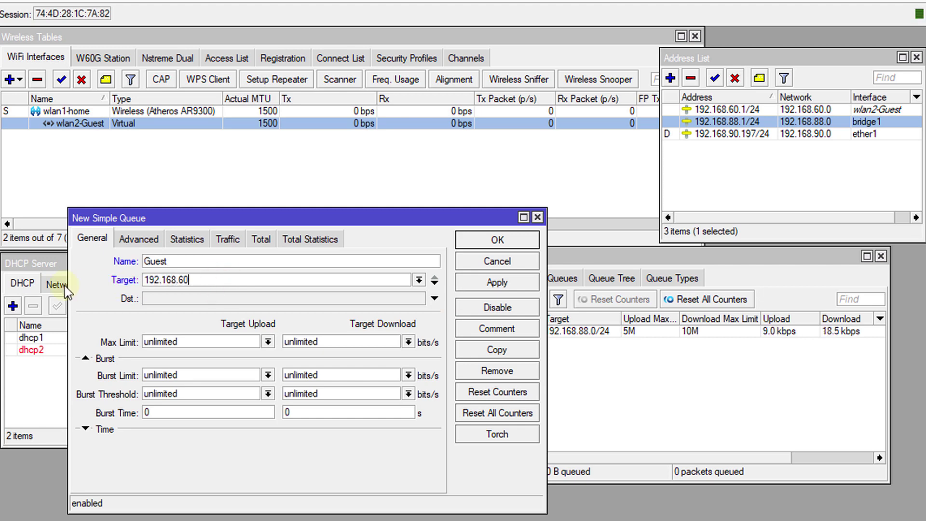
{"action": "type", "text": ".0/24"}
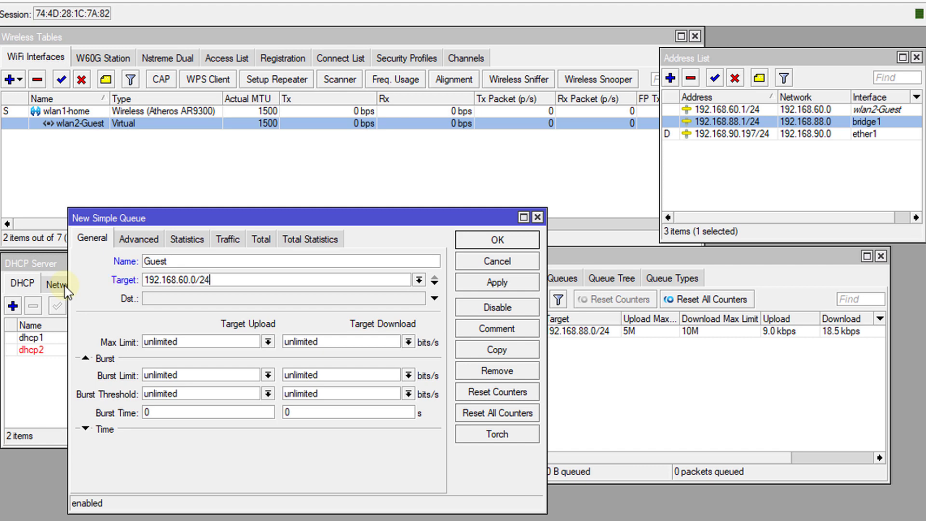
Set the guest queue's max limits to 1M upload and 2M download, then apply and save.
{"action": "left_click", "coordinate": [268, 341]}
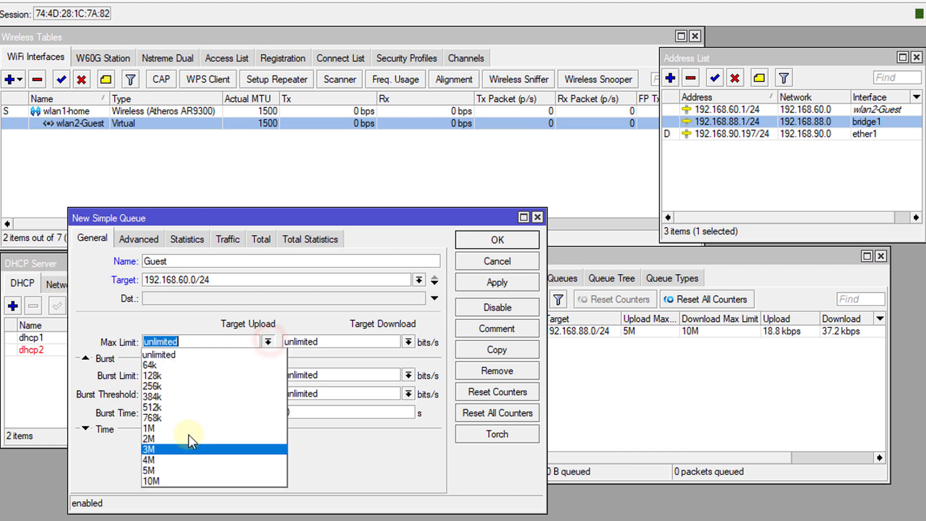
{"action": "left_click", "coordinate": [149, 427]}
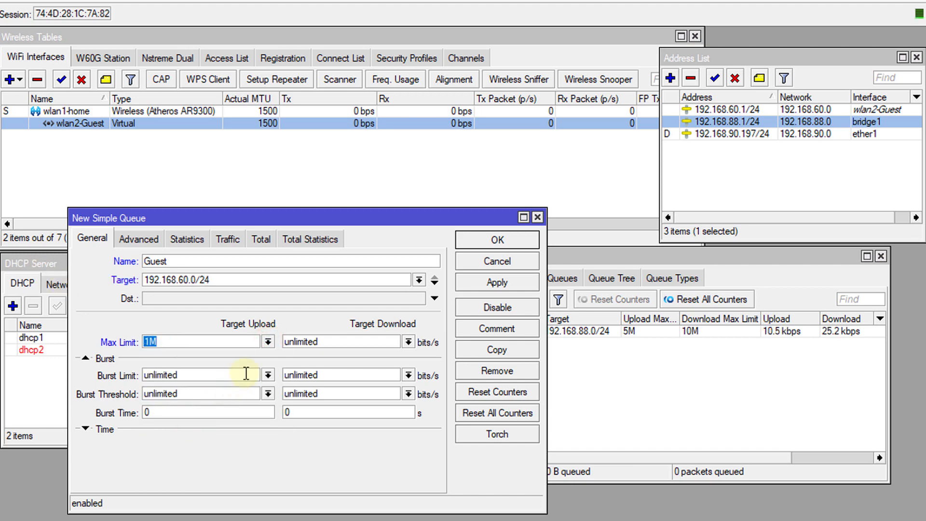
{"action": "left_click", "coordinate": [408, 342]}
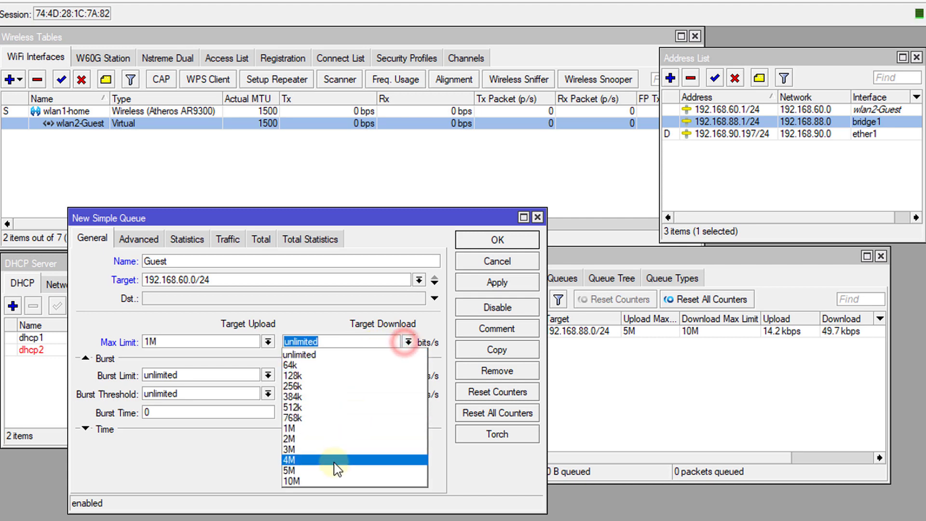
{"action": "left_click", "coordinate": [289, 439]}
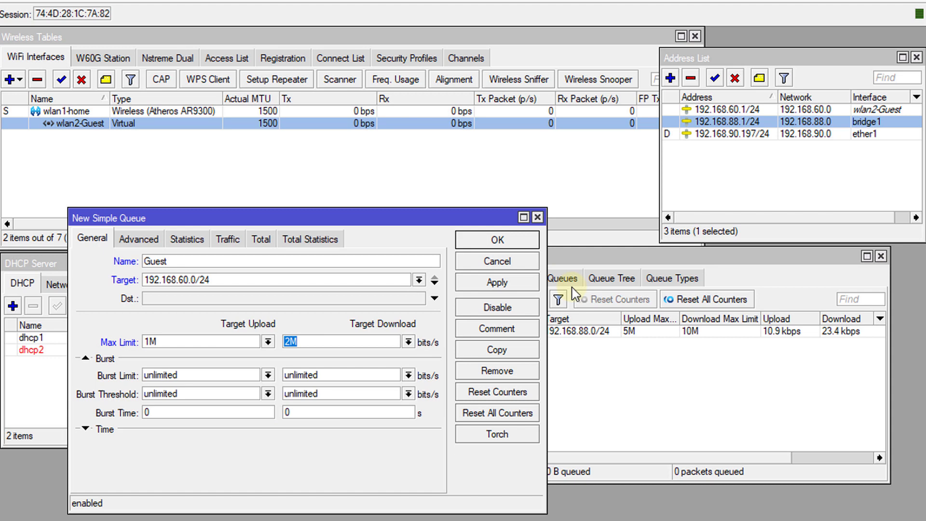
{"action": "left_click", "coordinate": [497, 282]}
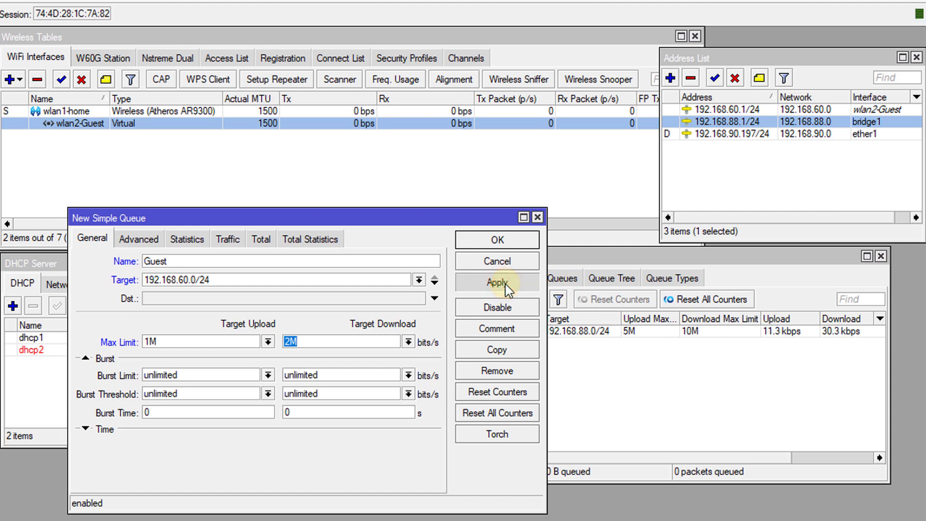
{"action": "left_click", "coordinate": [139, 239]}
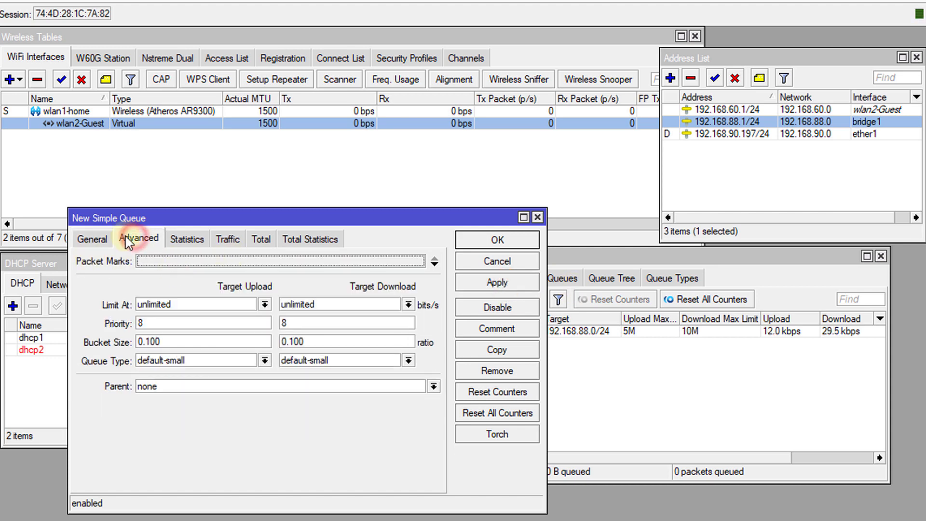
{"action": "left_click", "coordinate": [91, 239]}
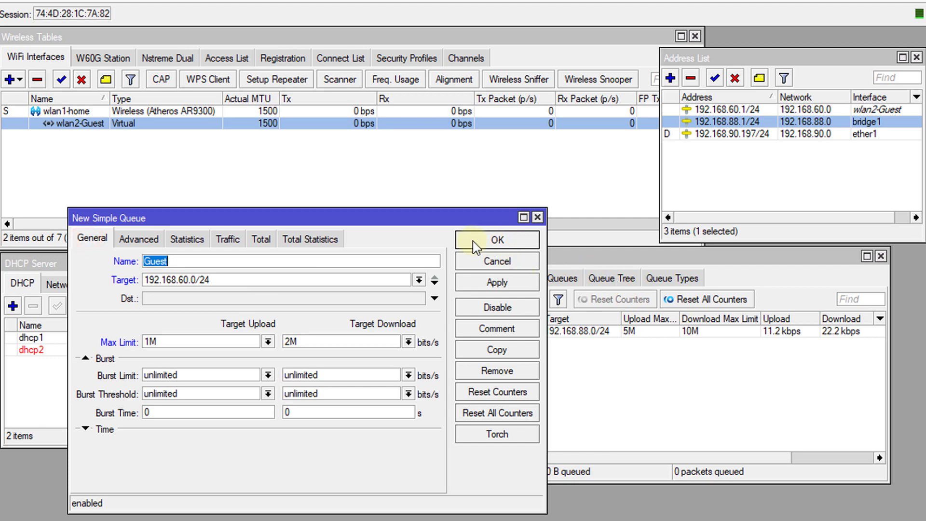
{"action": "left_click", "coordinate": [496, 240]}
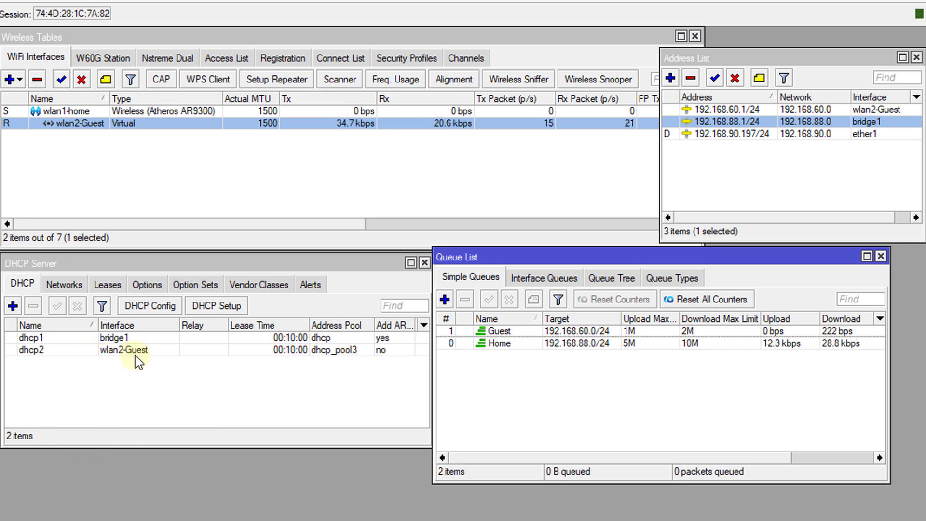
Select dhcp2 in the DHCP Server list to confirm it is active.
{"action": "left_click", "coordinate": [31, 350]}
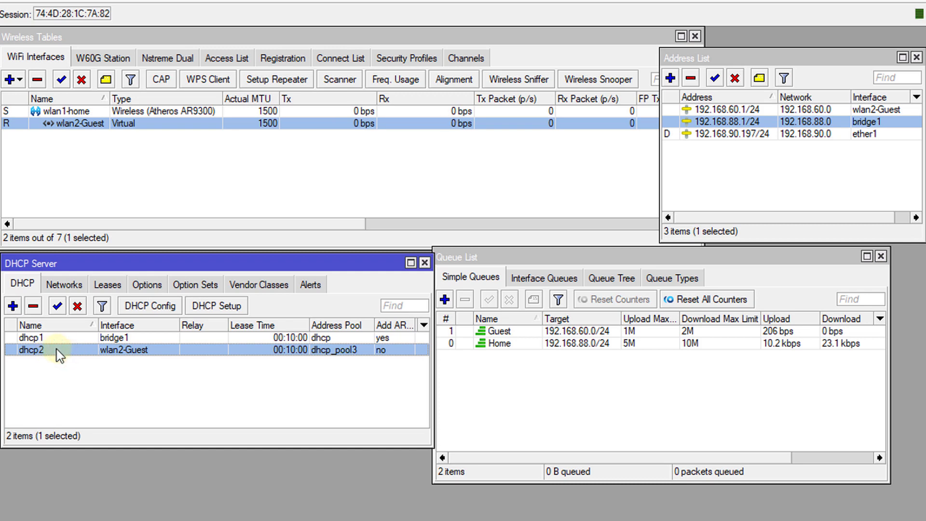
{"action": "mouse_move", "coordinate": [121, 356]}
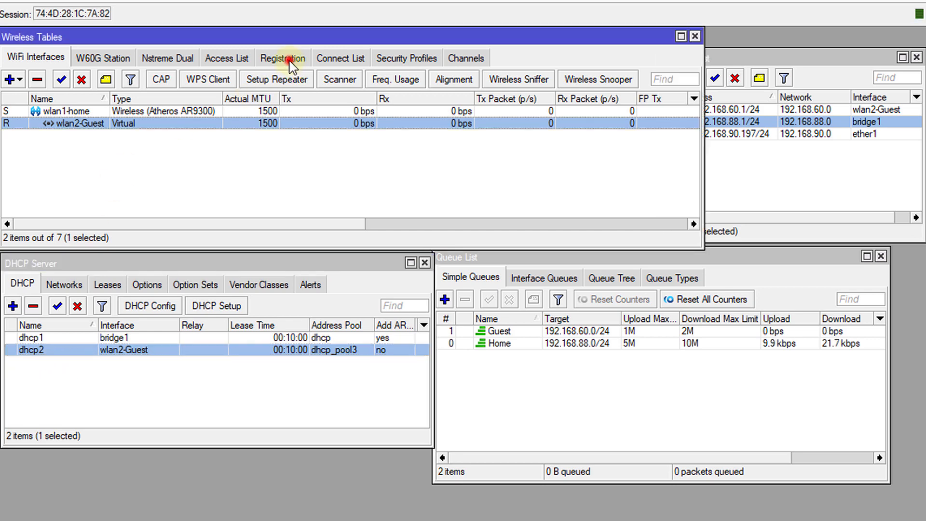
Show the Registration table to see the client connected on wlan2-Guest.
{"action": "left_click", "coordinate": [283, 58]}
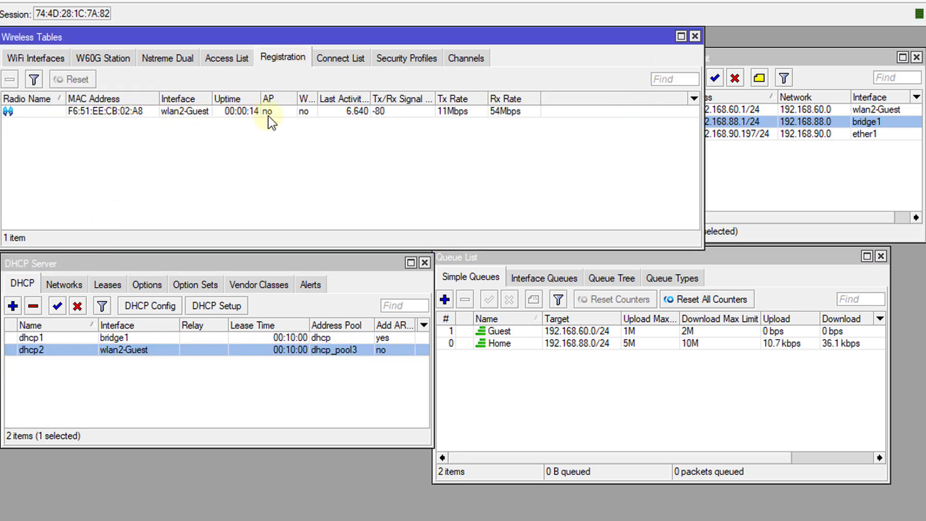
{"action": "mouse_move", "coordinate": [264, 198]}
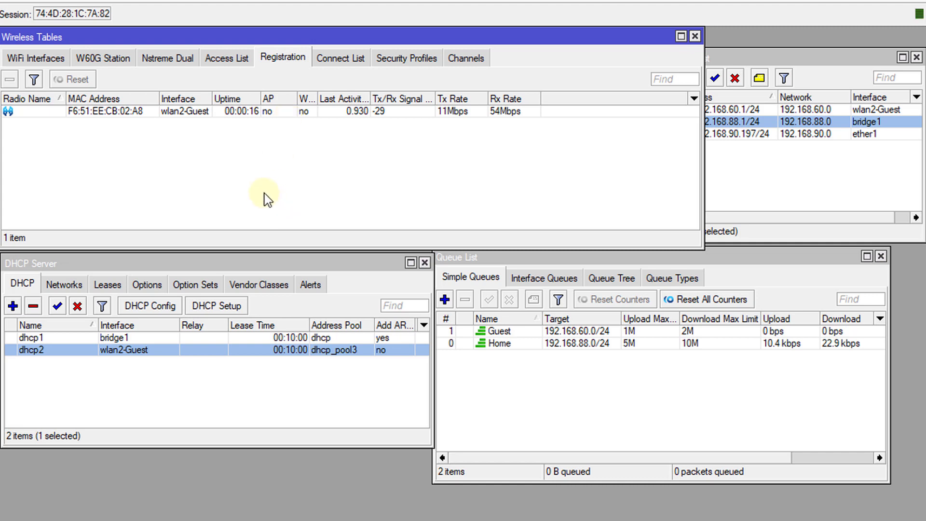
{"action": "mouse_move", "coordinate": [295, 295]}
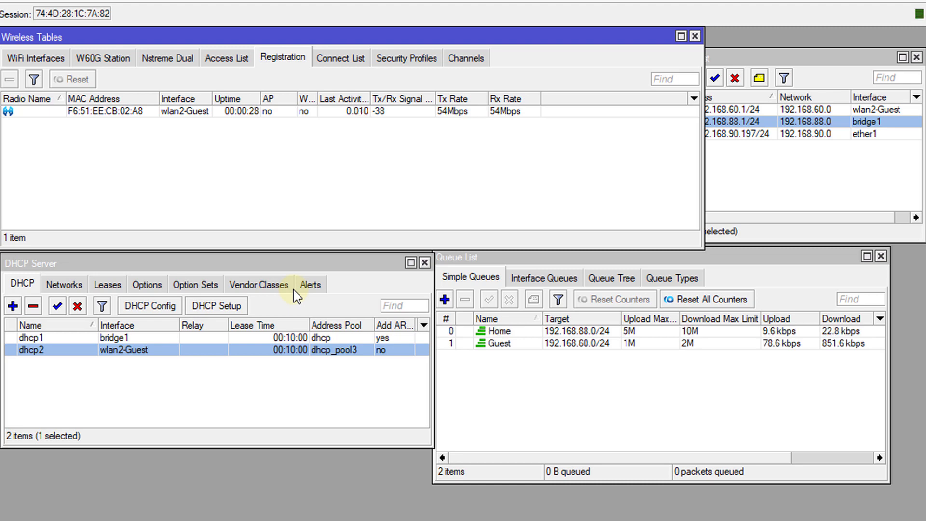
{"action": "mouse_move", "coordinate": [637, 408]}
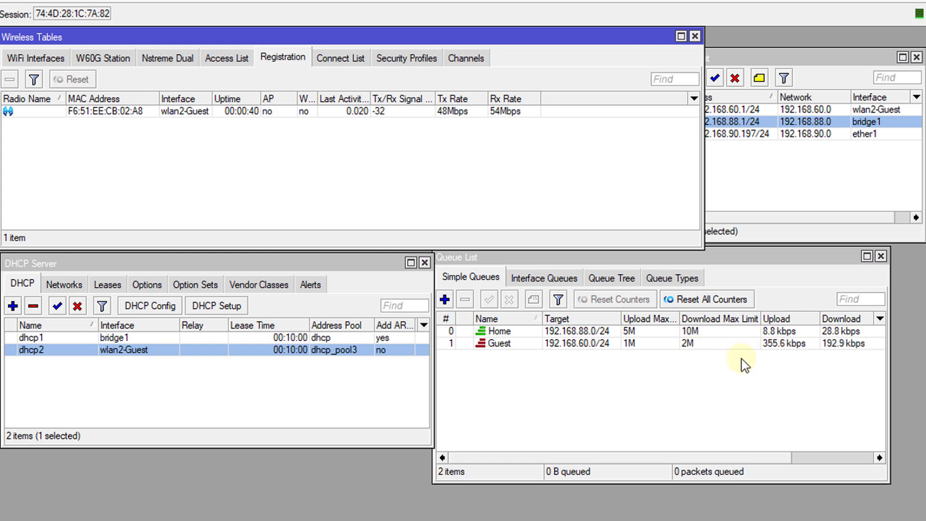
{"action": "mouse_move", "coordinate": [774, 359]}
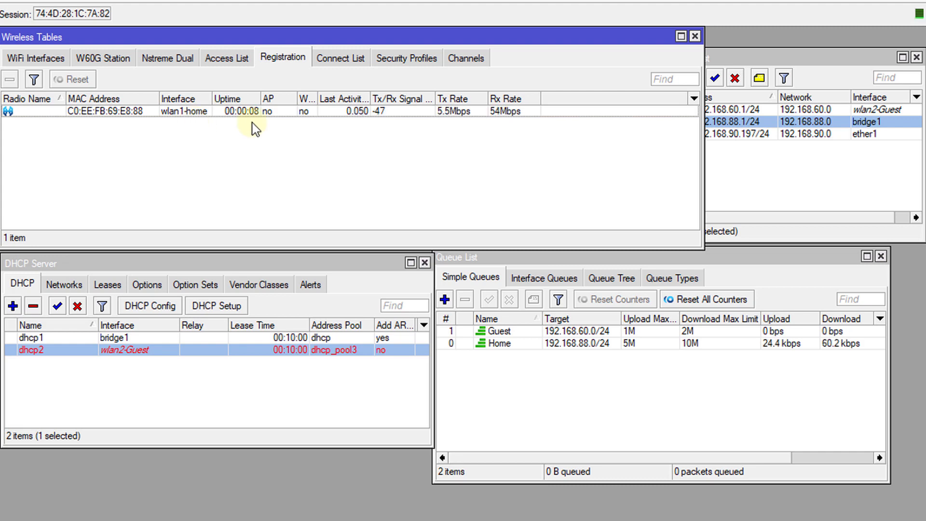
Select the home DHCP server dhcp1.
{"action": "left_click", "coordinate": [30, 338]}
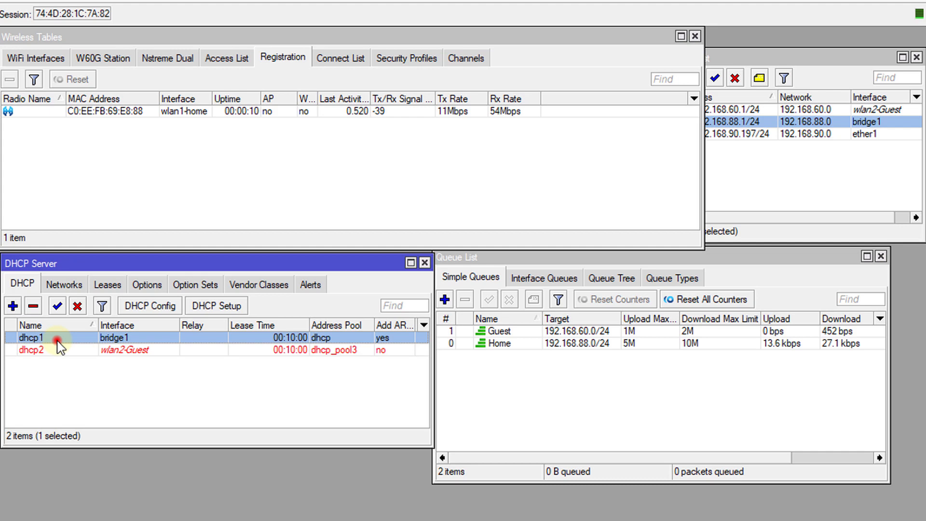
{"action": "mouse_move", "coordinate": [177, 359]}
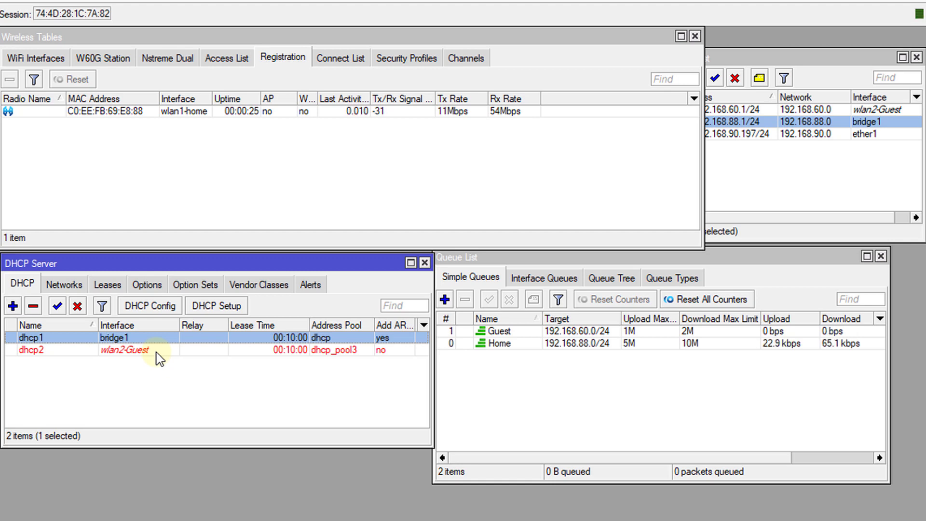
{"action": "mouse_move", "coordinate": [621, 413]}
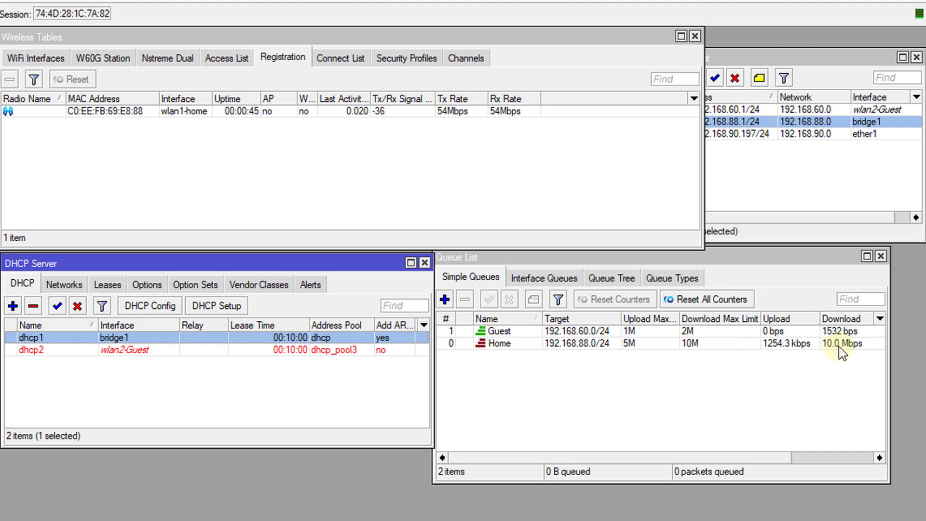
Select the Home queue to watch its traffic approach 5M/10M.
{"action": "left_click", "coordinate": [499, 343]}
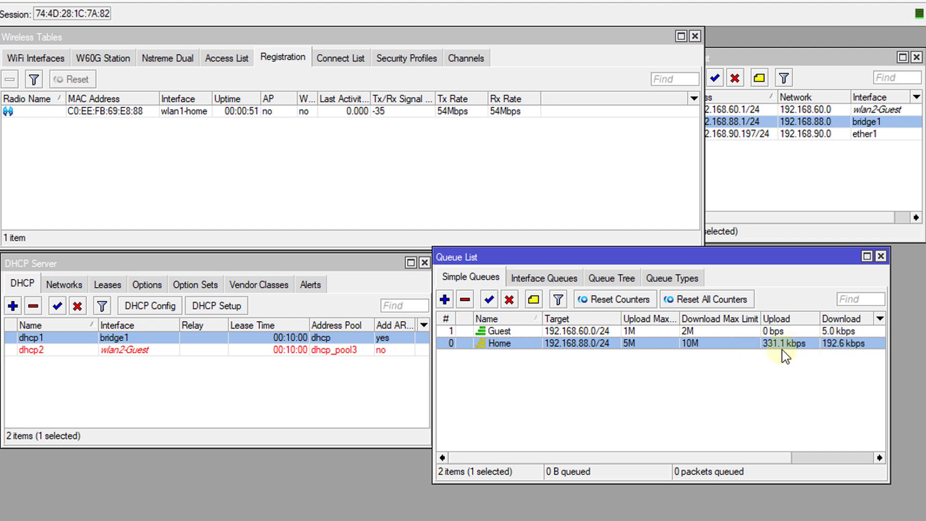
{"action": "mouse_move", "coordinate": [695, 356]}
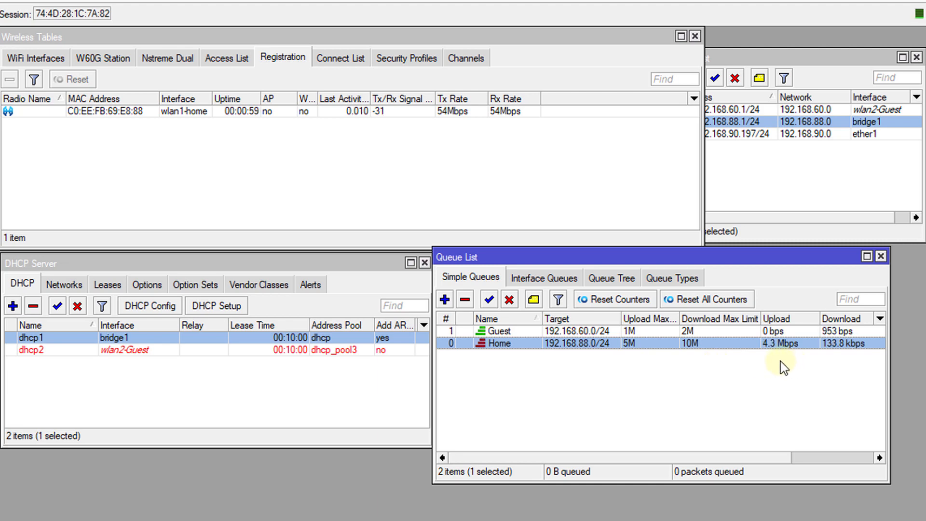
{"action": "mouse_move", "coordinate": [648, 360]}
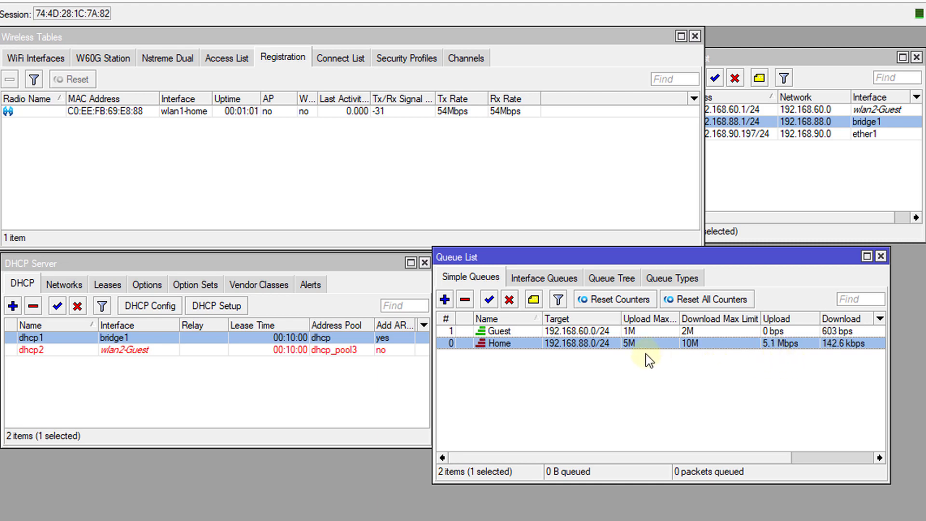